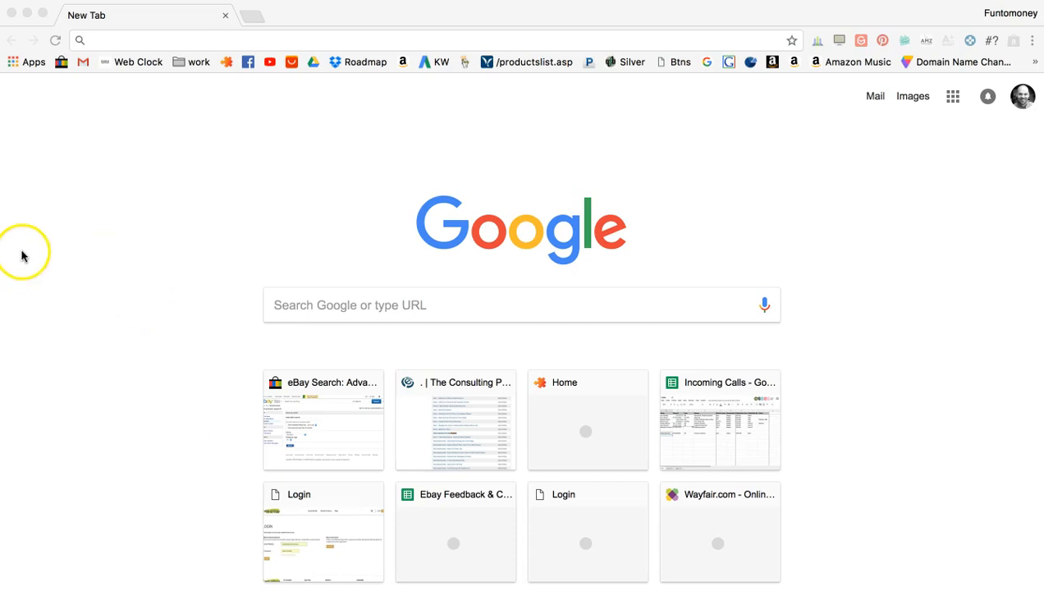
pyautogui.moveTo(184, 186)
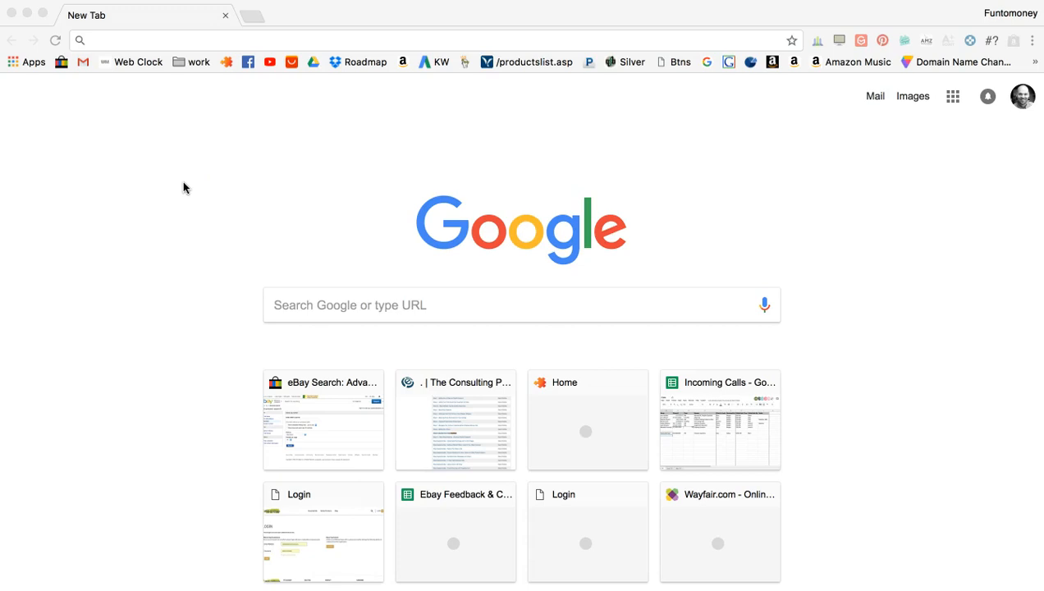
pyautogui.moveTo(170, 119)
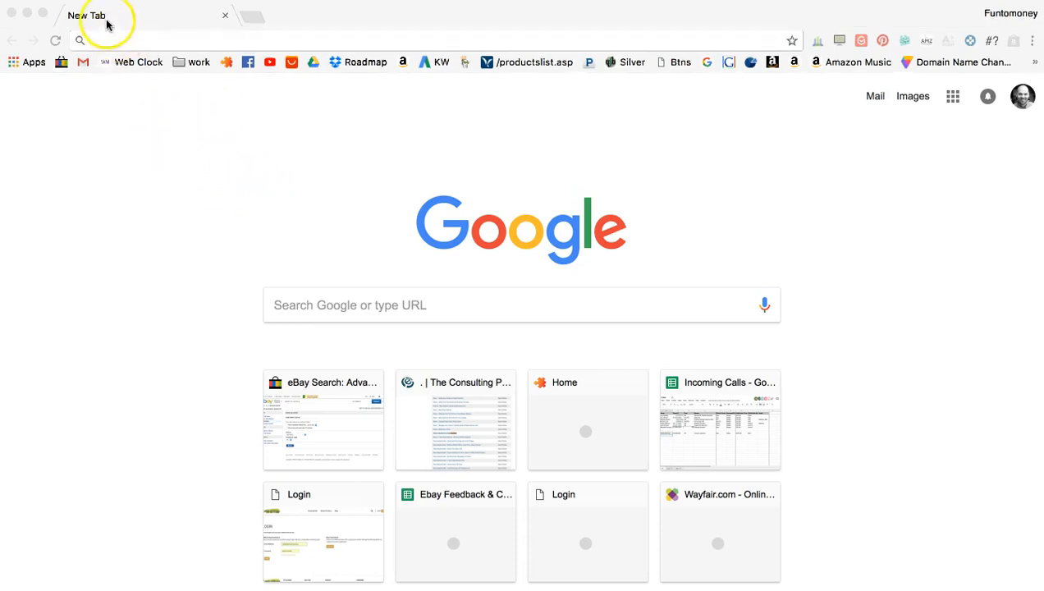
pyautogui.moveTo(64, 14)
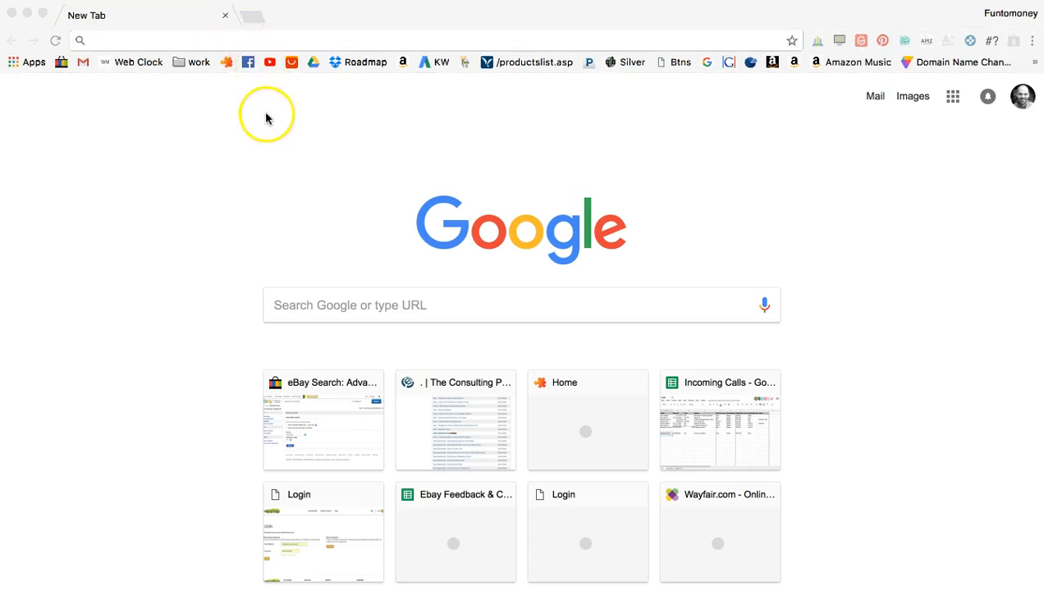
# Load ebay.com, wayfair.com, thinkgeek.com and paypal.com into four separate tabs.
pyautogui.click(411, 40)
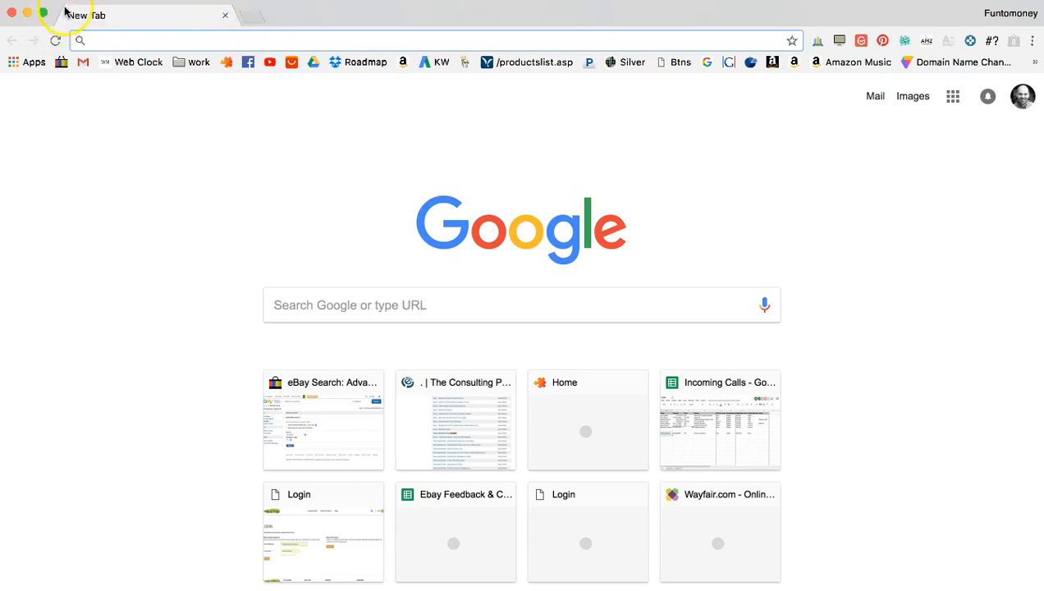
pyautogui.moveTo(256, 20)
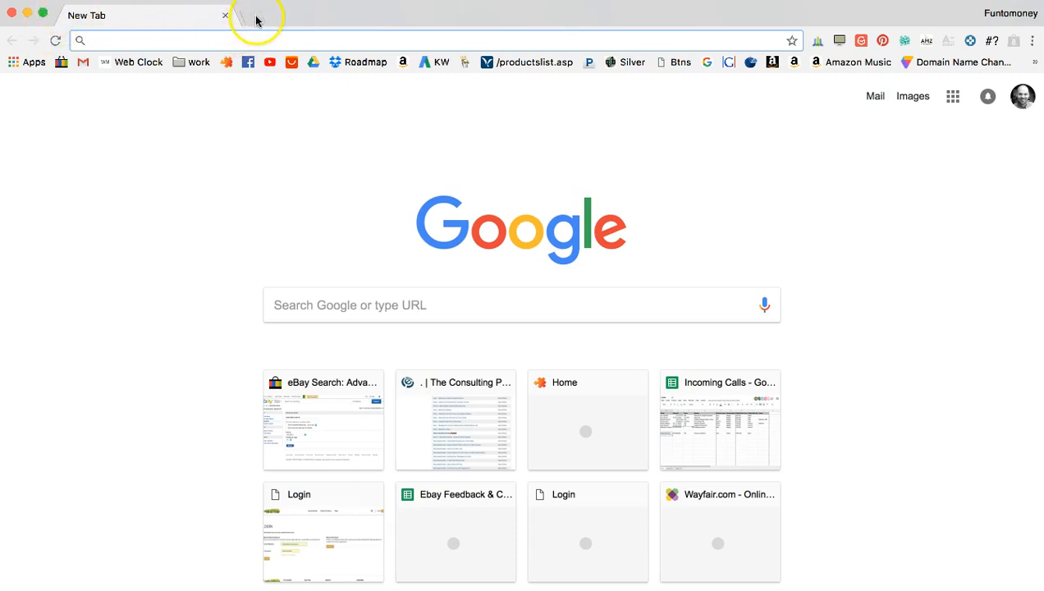
pyautogui.moveTo(250, 21)
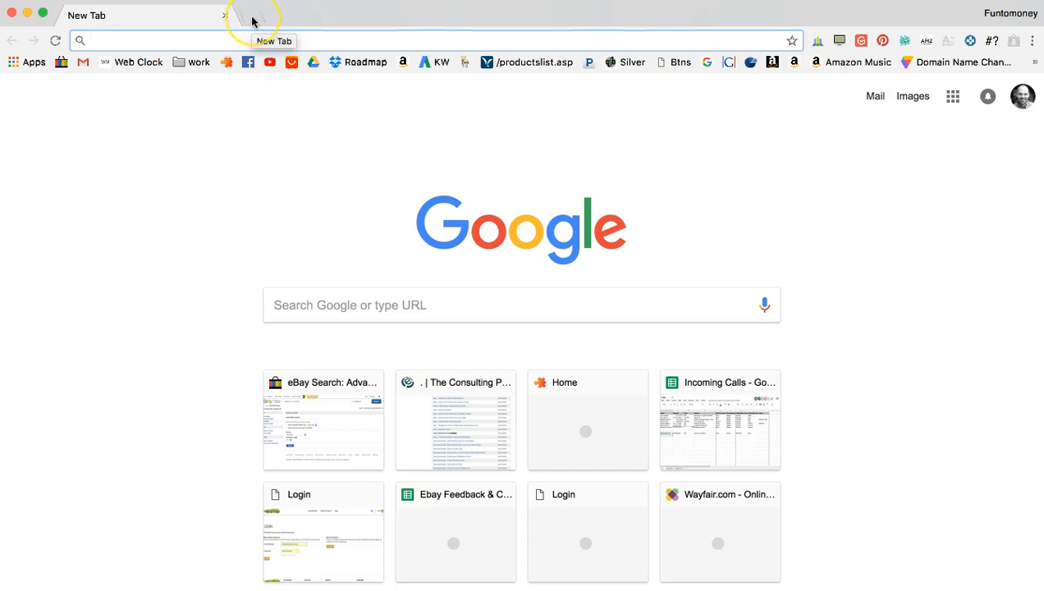
pyautogui.moveTo(97, 21)
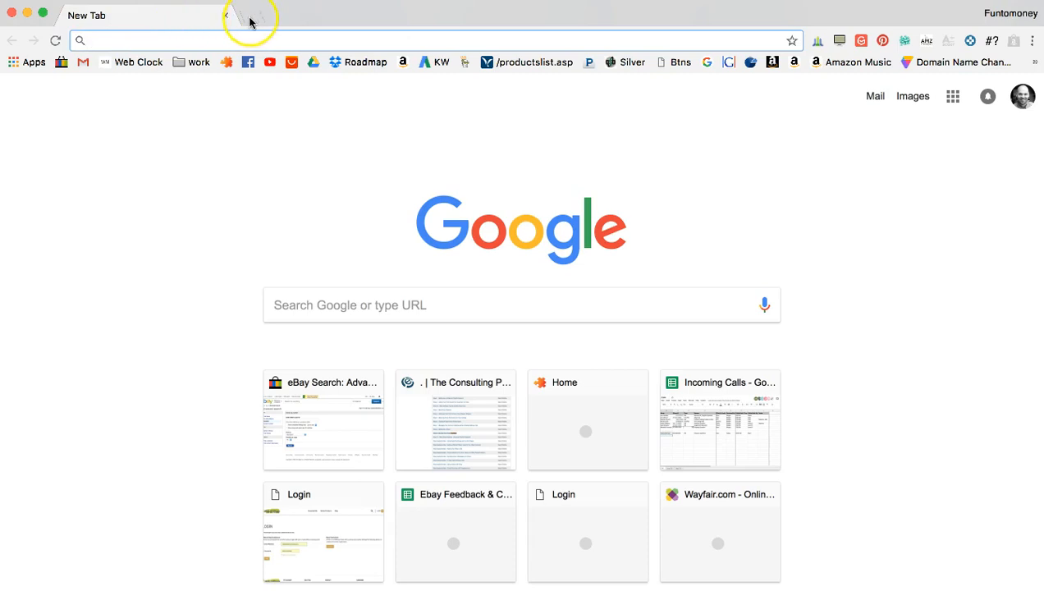
pyautogui.click(251, 15)
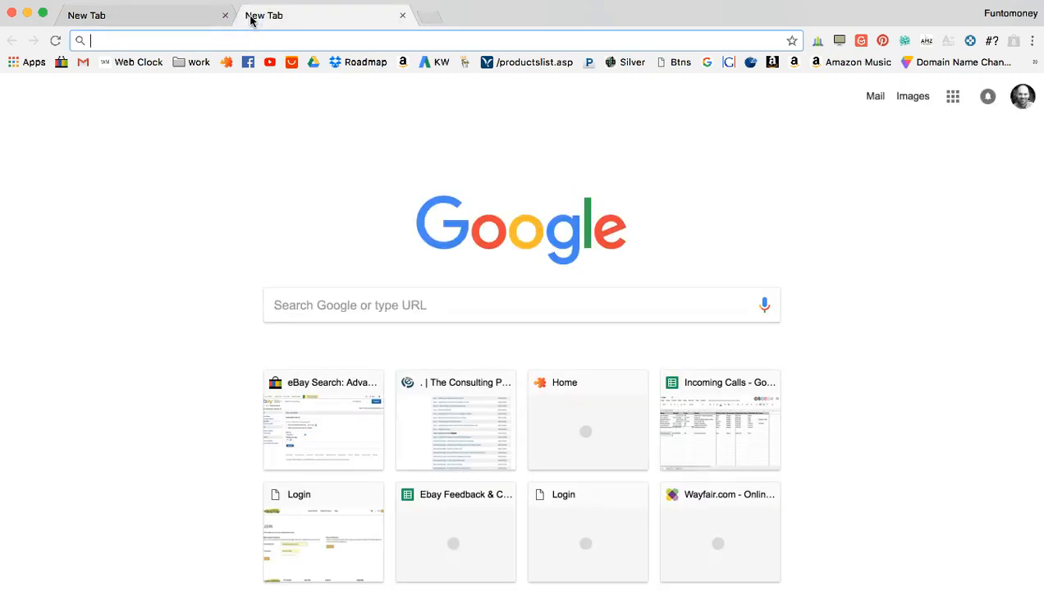
pyautogui.click(123, 15)
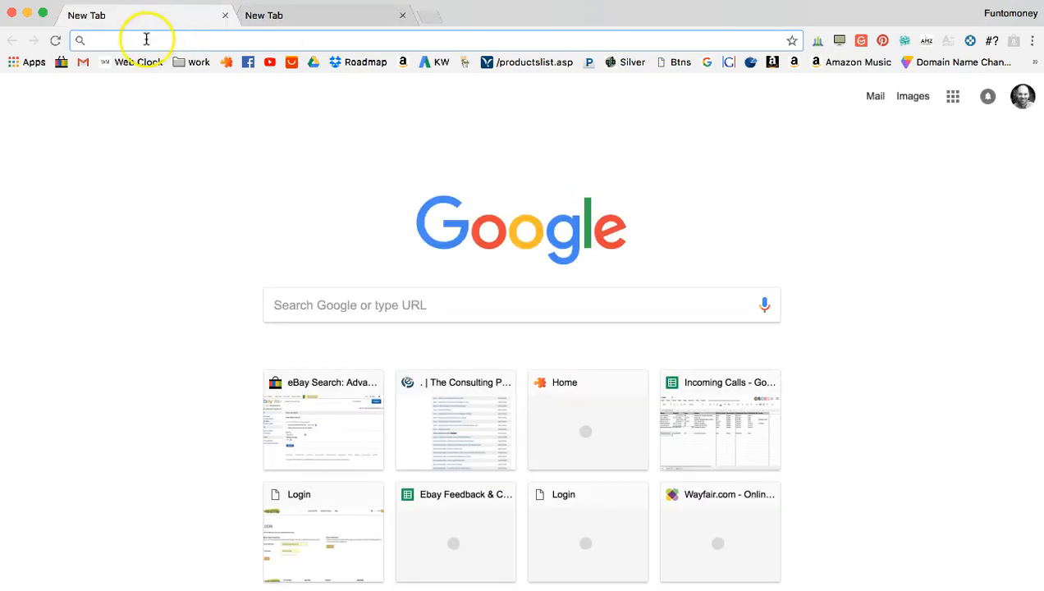
pyautogui.click(146, 39)
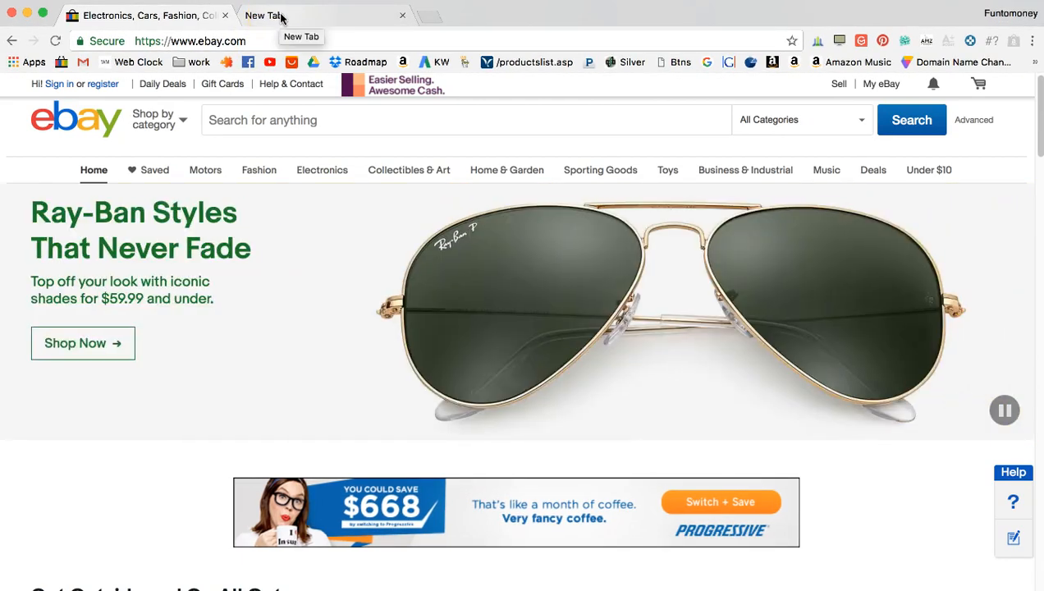
pyautogui.click(264, 15)
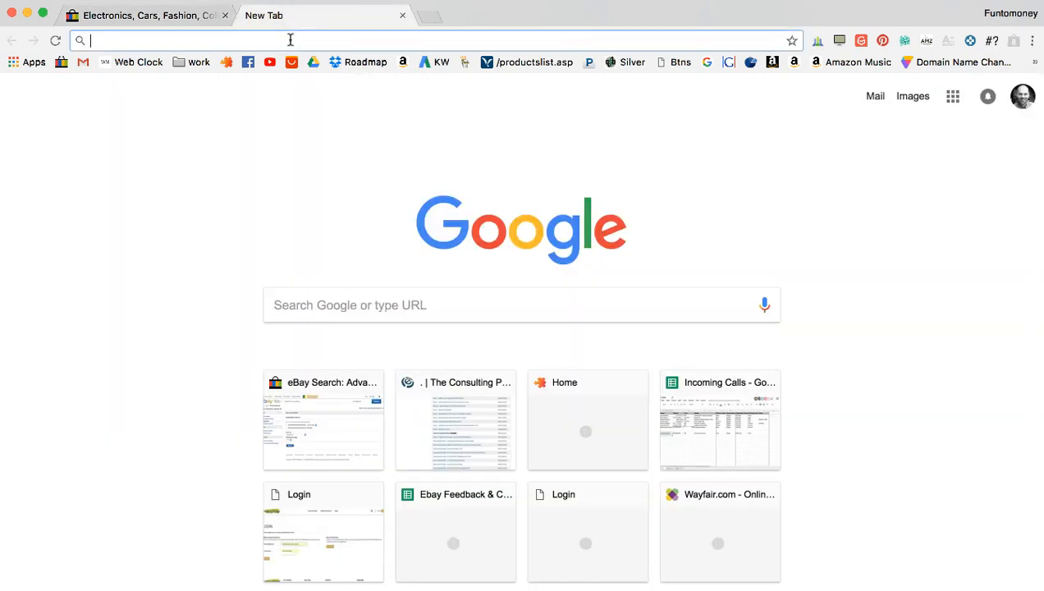
pyautogui.write('wayfair.com')
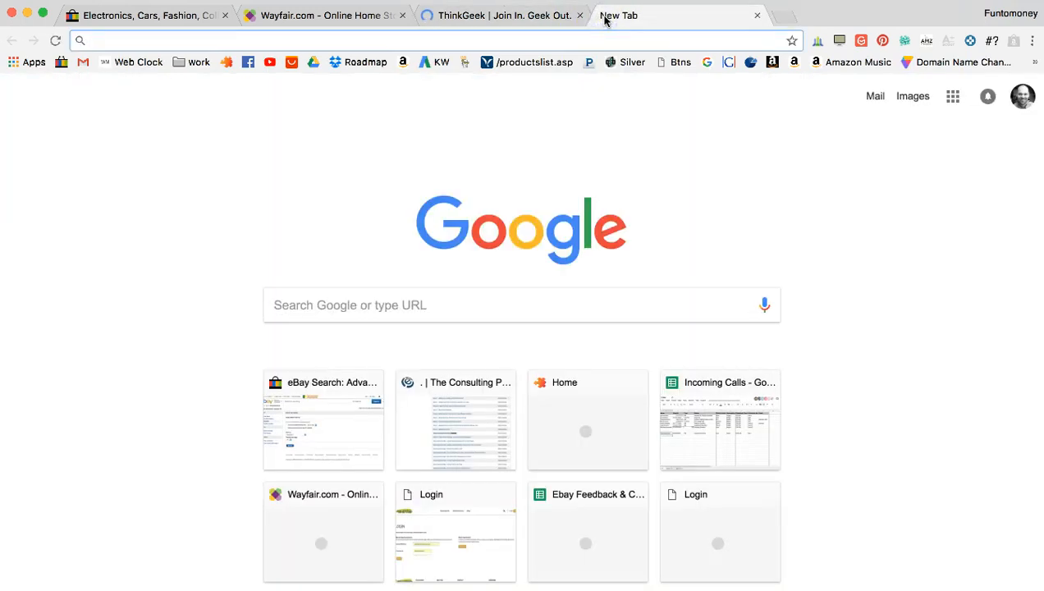
pyautogui.write('paypal.com/us/home')
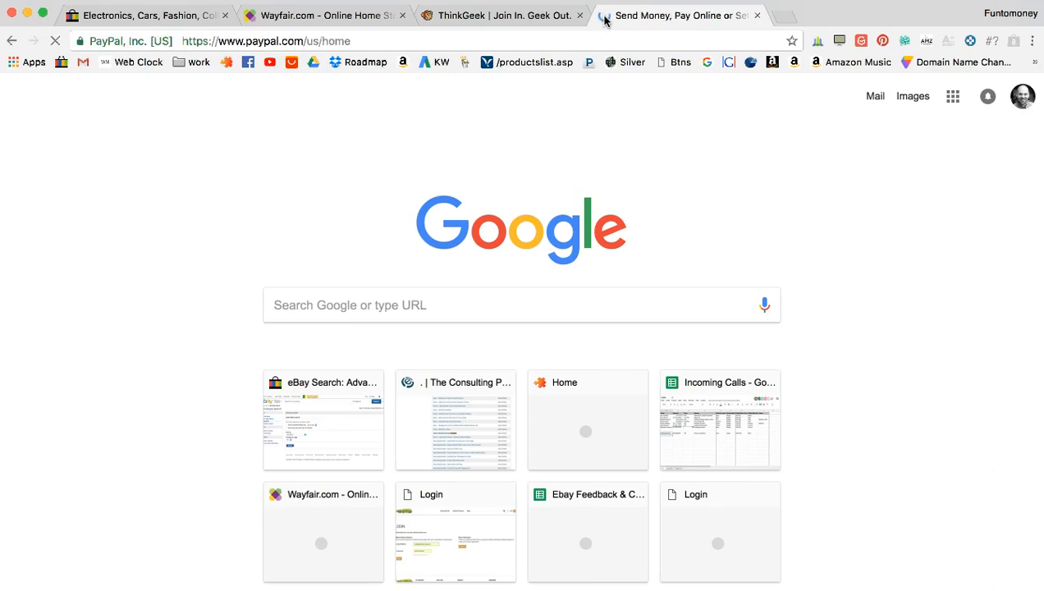
# View the loaded PayPal page in the fourth tab, then return to eBay.
pyautogui.click(679, 14)
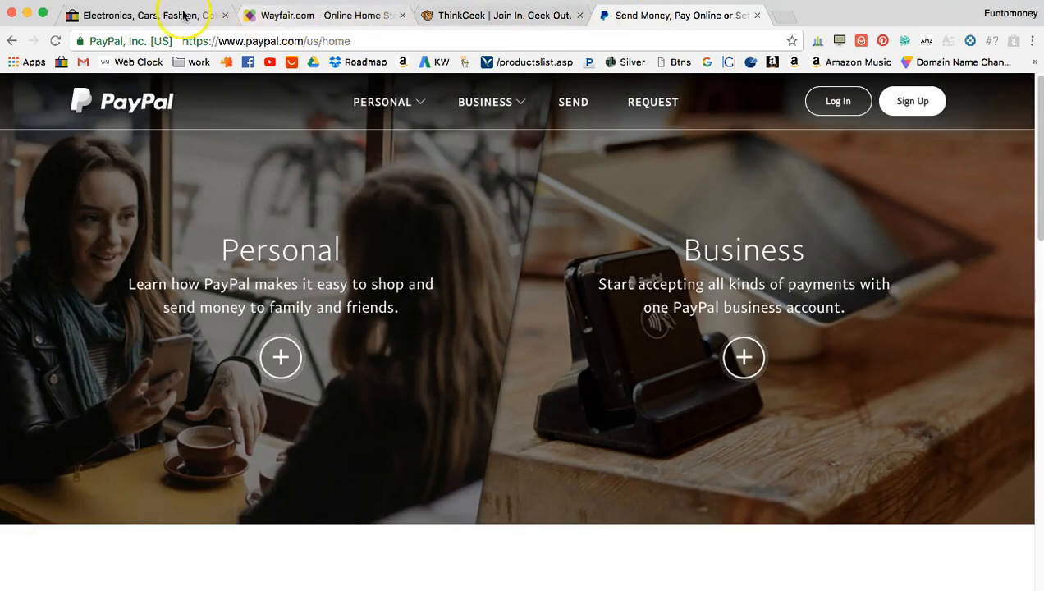
pyautogui.click(123, 15)
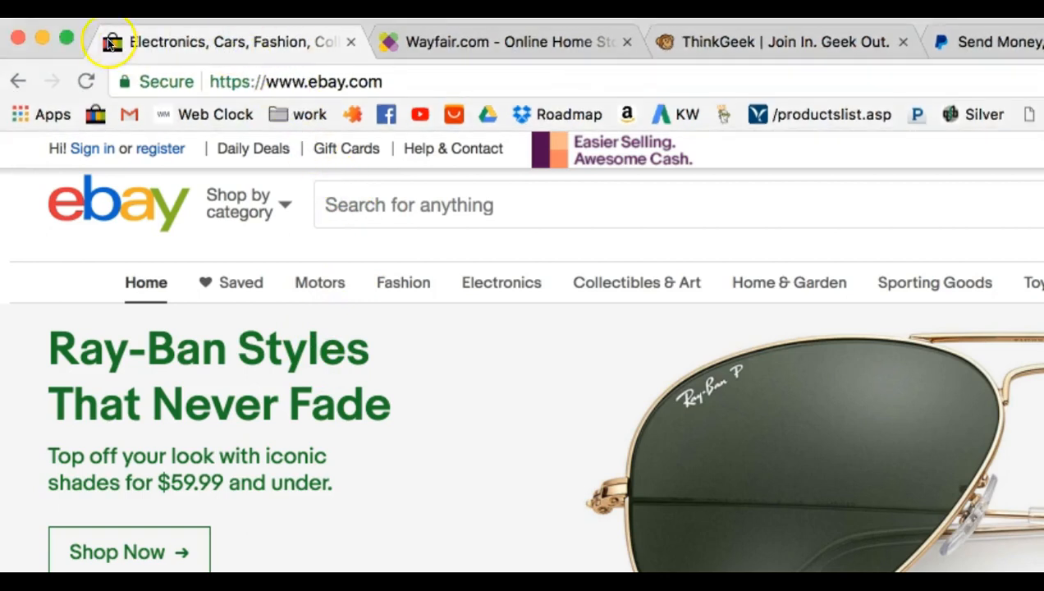
pyautogui.moveTo(113, 42)
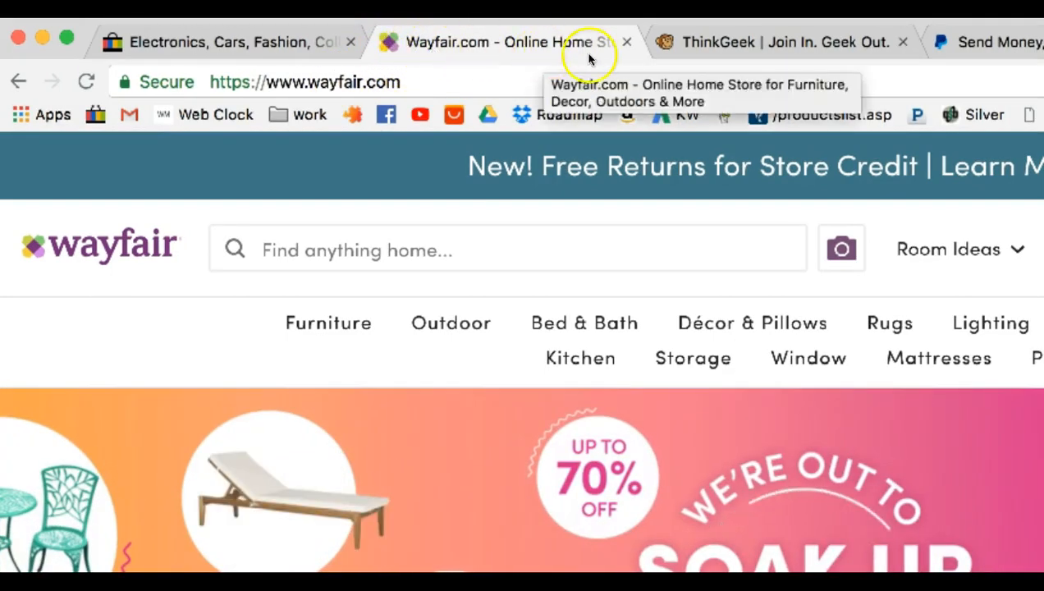
# Cycle through the Wayfair, PayPal and eBay tabs, ending on ThinkGeek.
pyautogui.click(780, 42)
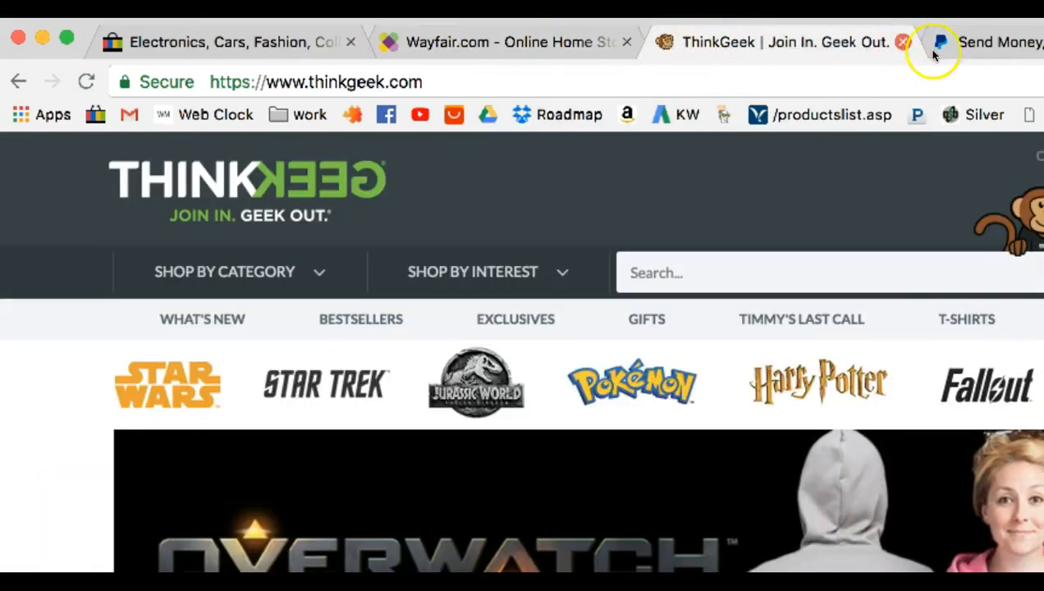
pyautogui.click(940, 42)
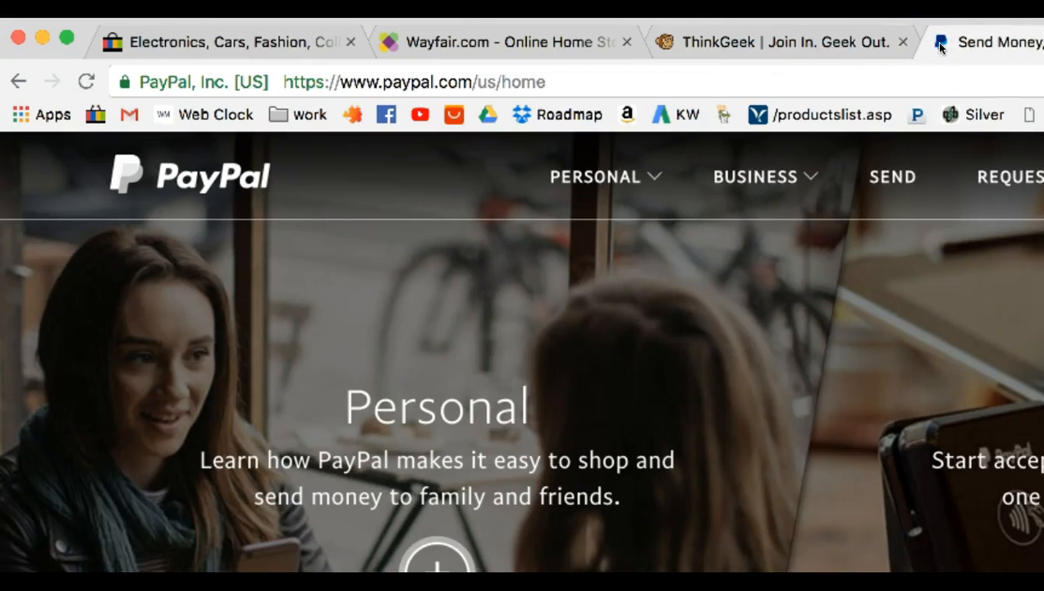
pyautogui.click(780, 42)
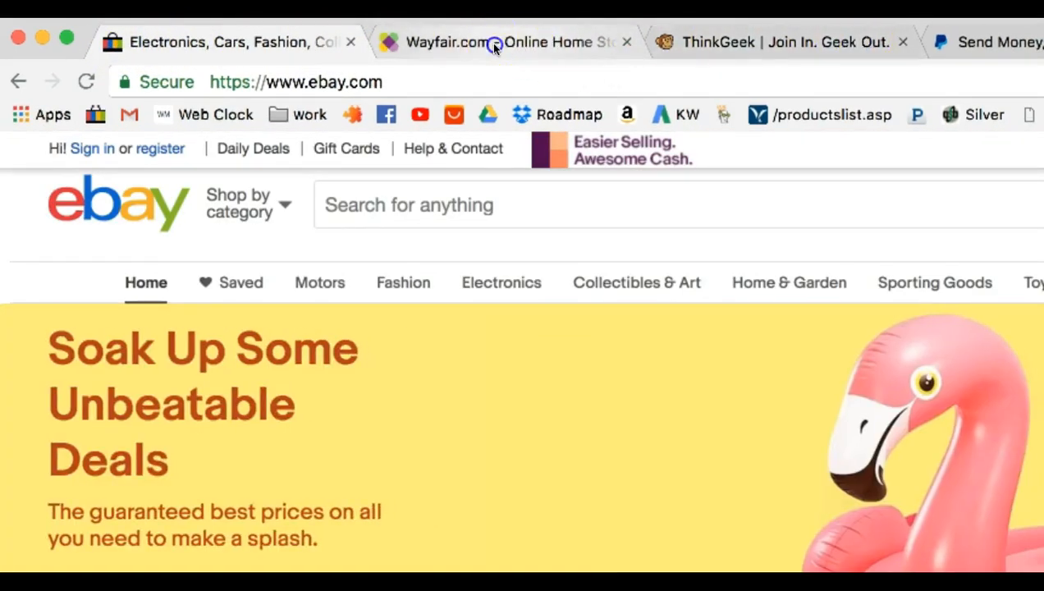
pyautogui.click(780, 42)
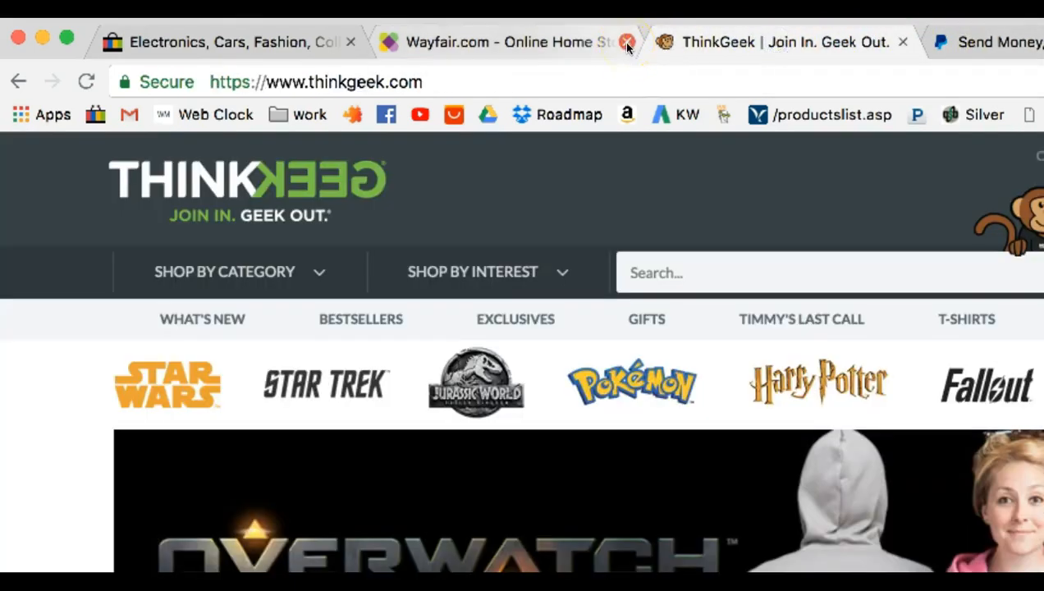
# Close the Wayfair tab.
pyautogui.click(628, 42)
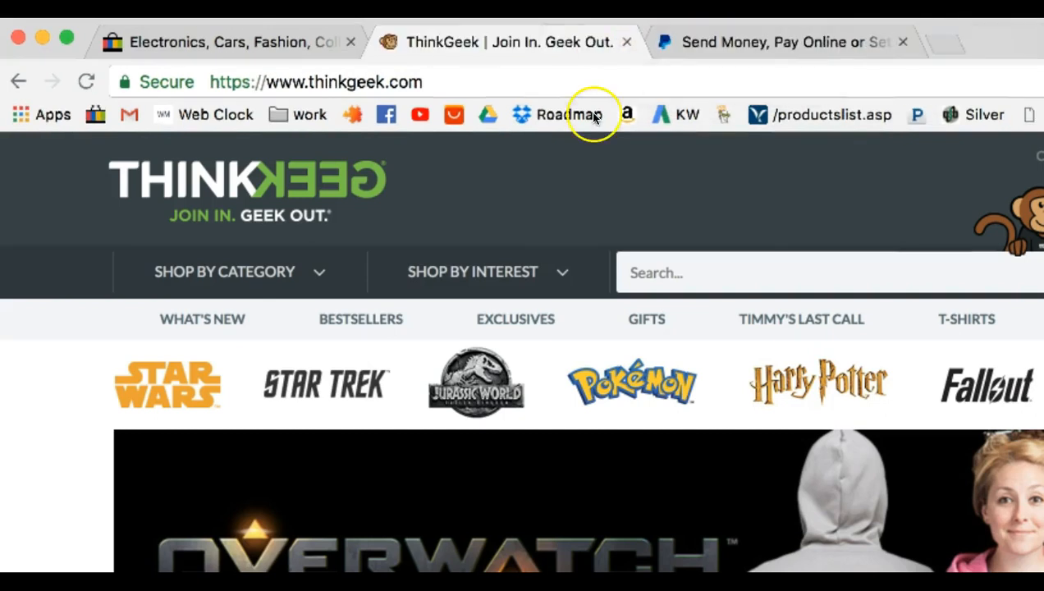
pyautogui.moveTo(569, 114)
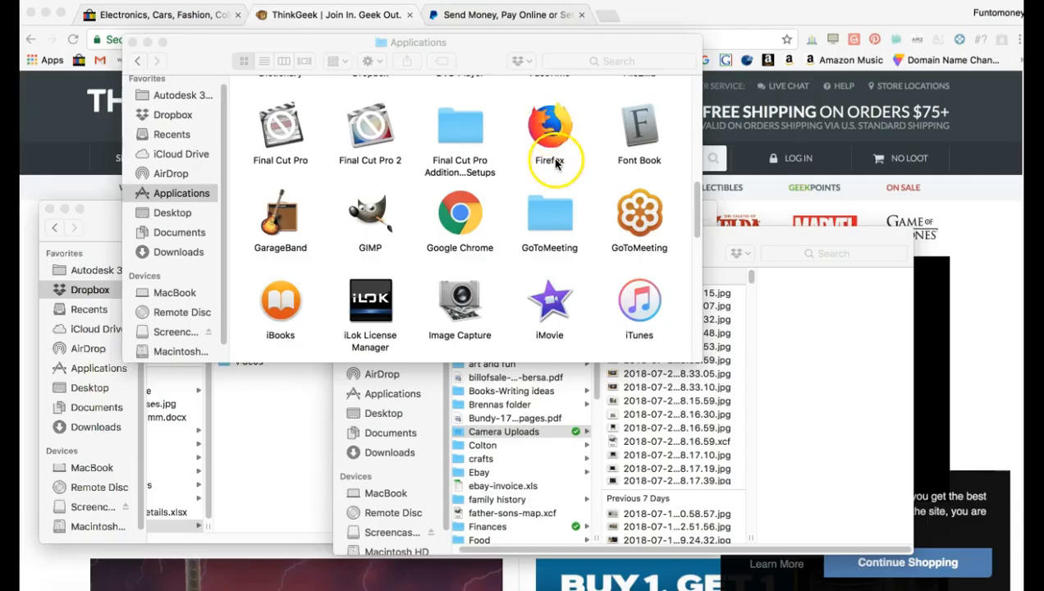
pyautogui.moveTo(501, 236)
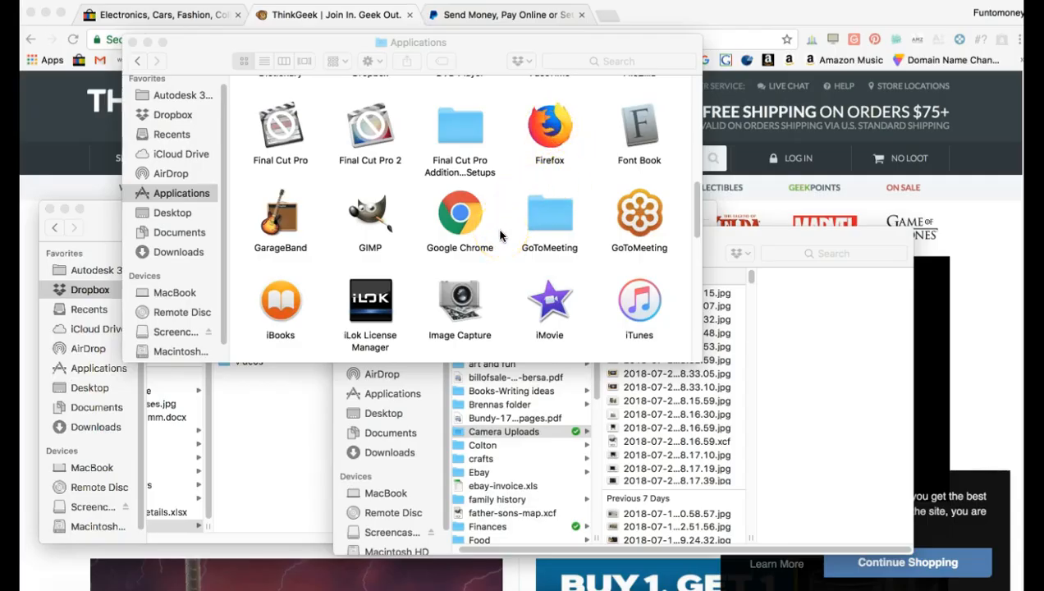
pyautogui.moveTo(492, 239)
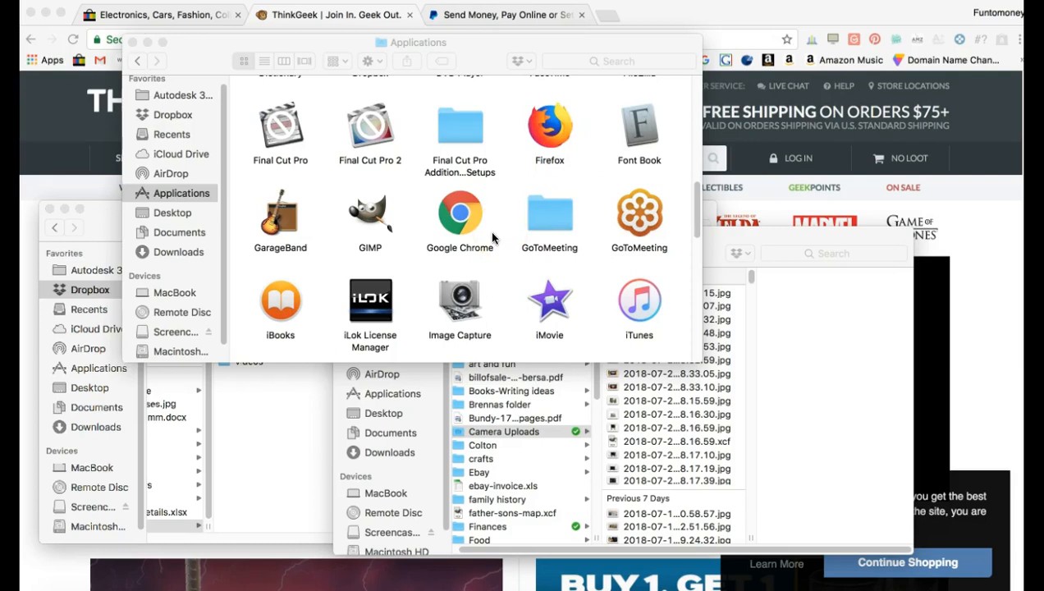
# Launch Google Chrome and Firefox from the Applications folder.
pyautogui.click(460, 212)
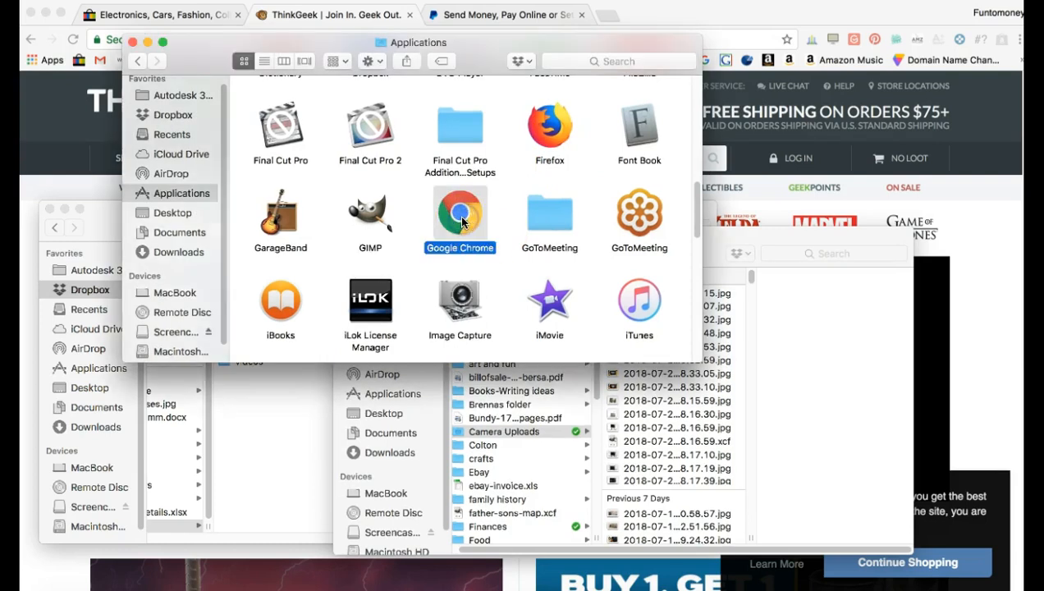
pyautogui.doubleClick(459, 212)
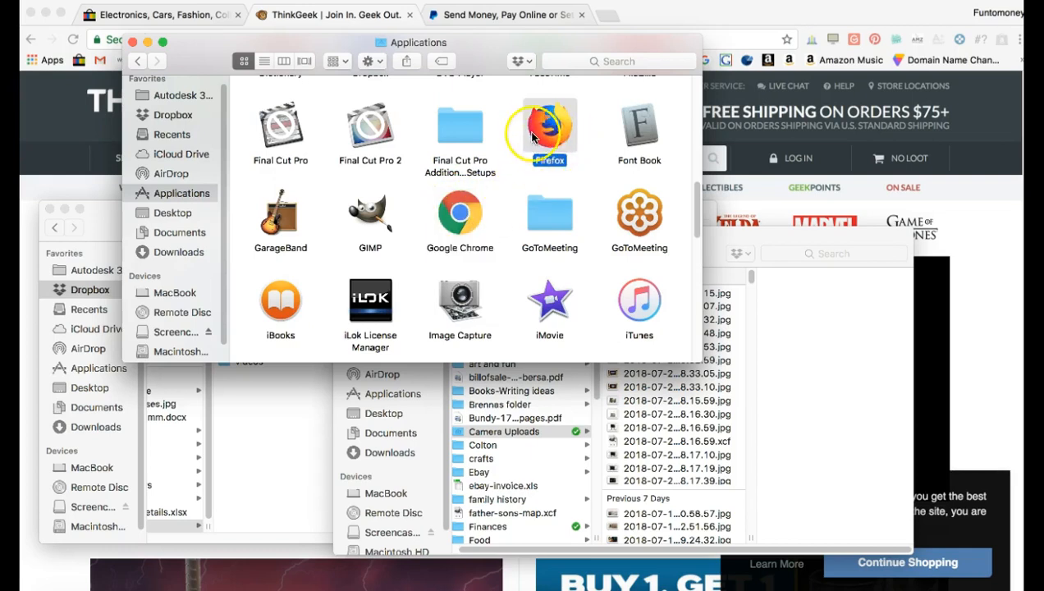
pyautogui.click(550, 127)
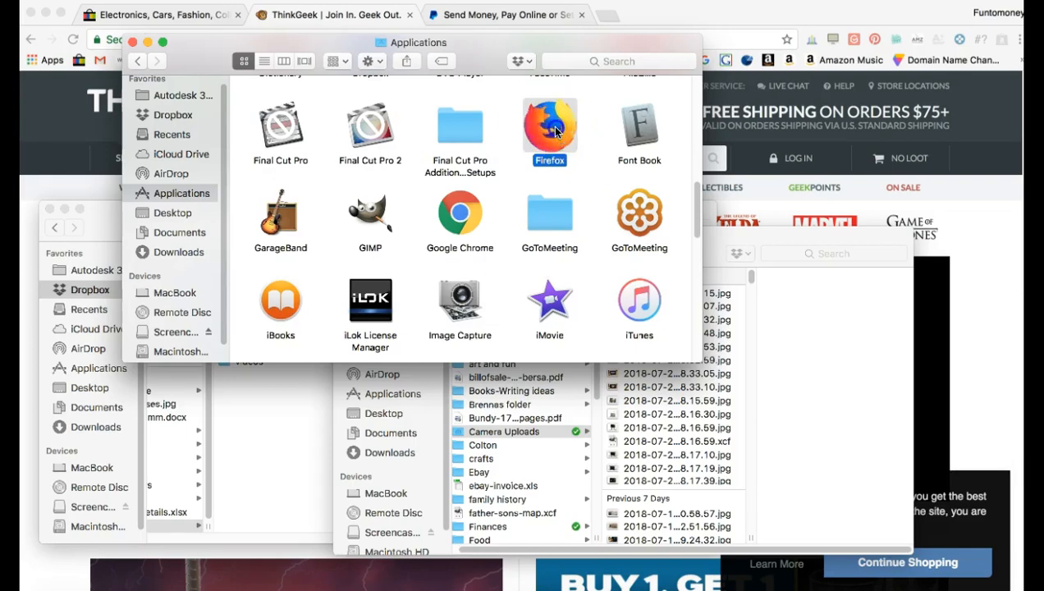
pyautogui.doubleClick(549, 127)
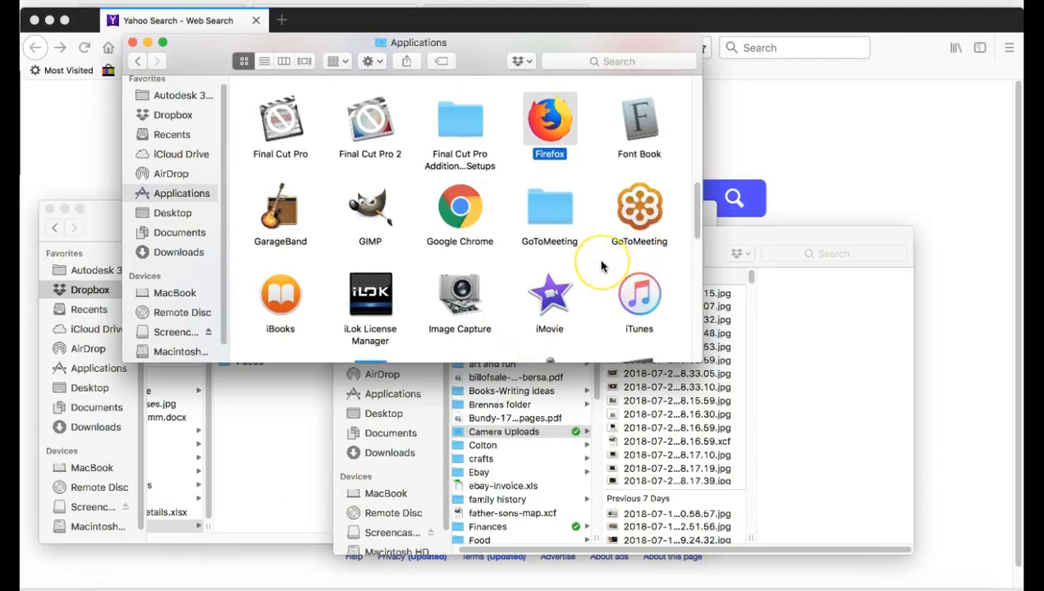
# Scroll down the Applications folder and launch Safari.
pyautogui.scroll(-3)
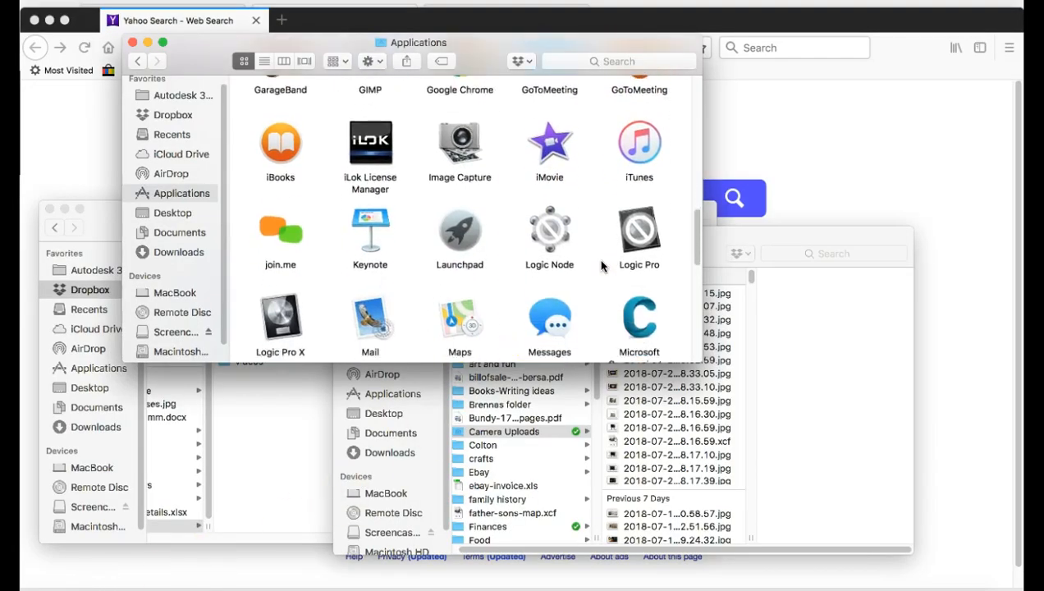
pyautogui.scroll(-3)
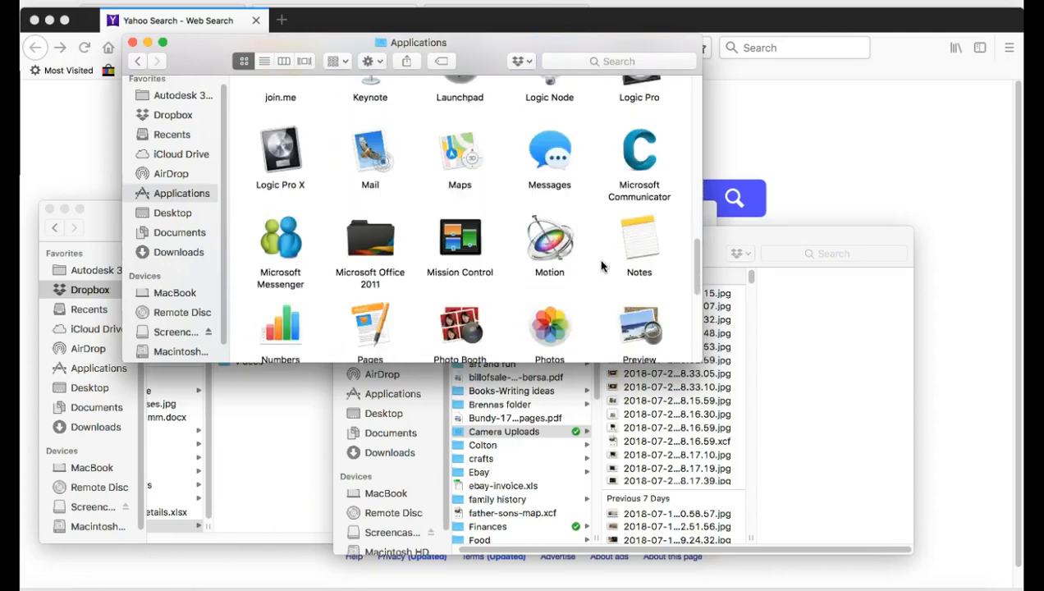
pyautogui.scroll(-3)
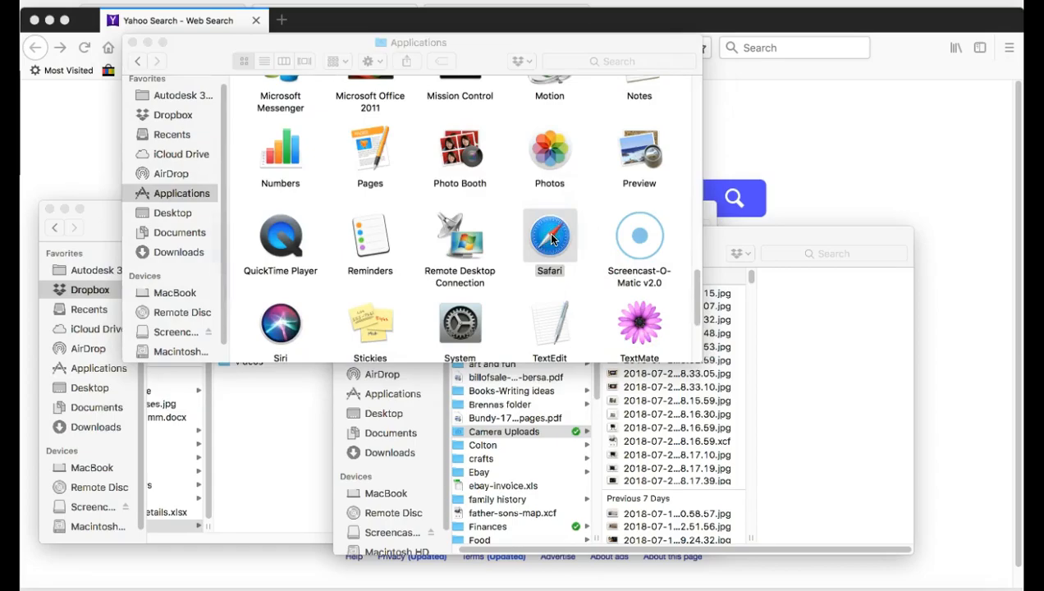
pyautogui.doubleClick(550, 237)
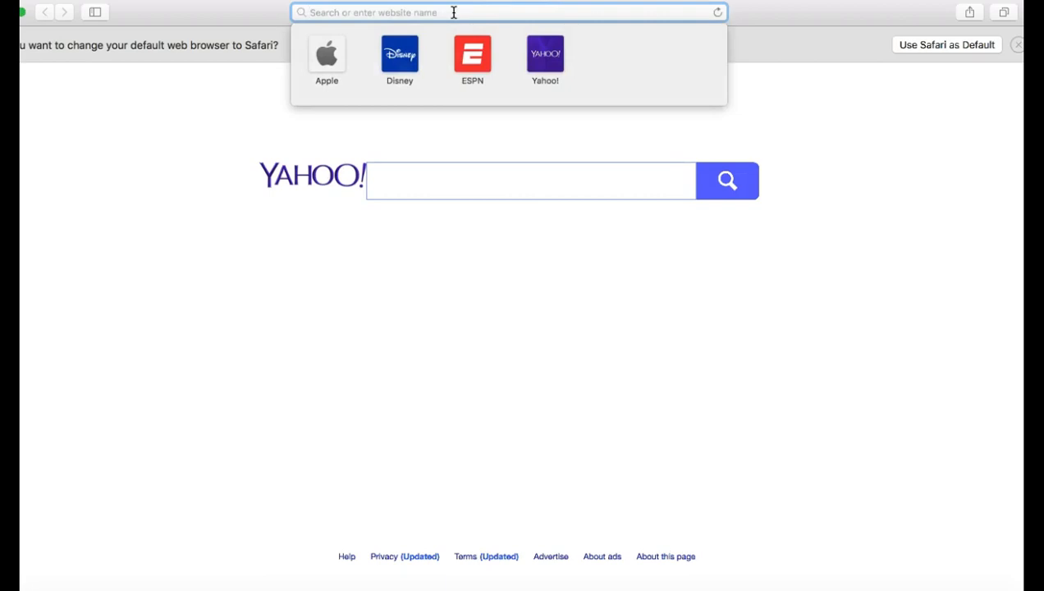
# Load ebay.com in Safari in place of the Yahoo start page.
pyautogui.write('ebay.com')
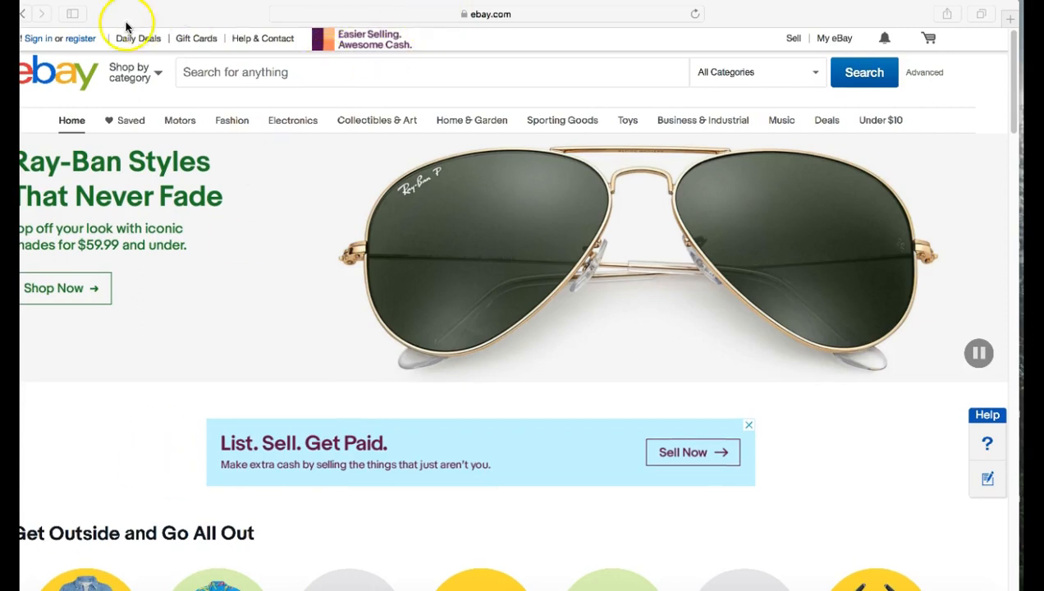
pyautogui.moveTo(974, 16)
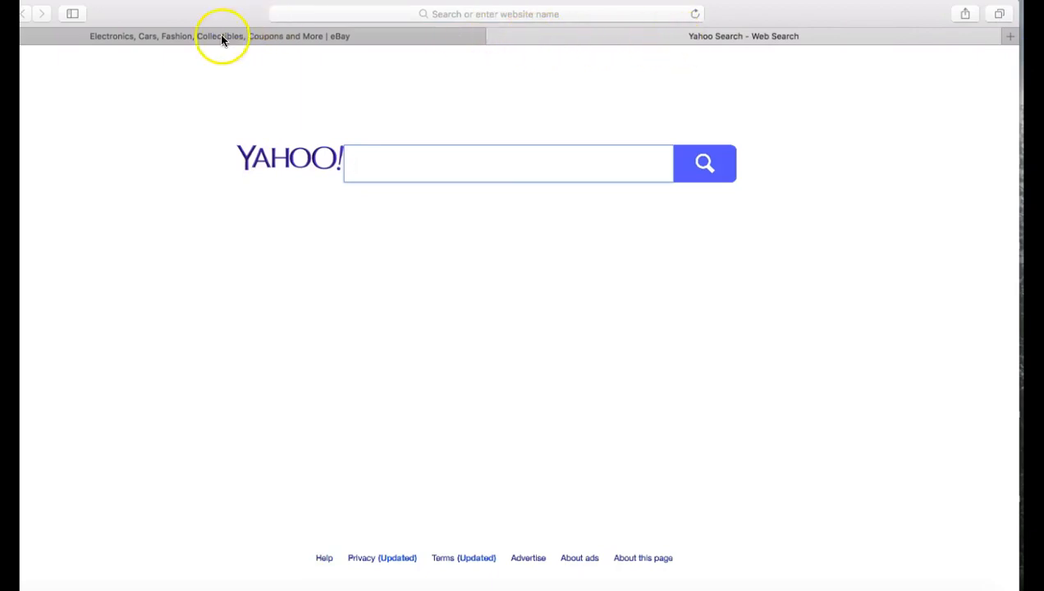
# Switch between Safari's eBay and Yahoo Search tabs.
pyautogui.click(219, 35)
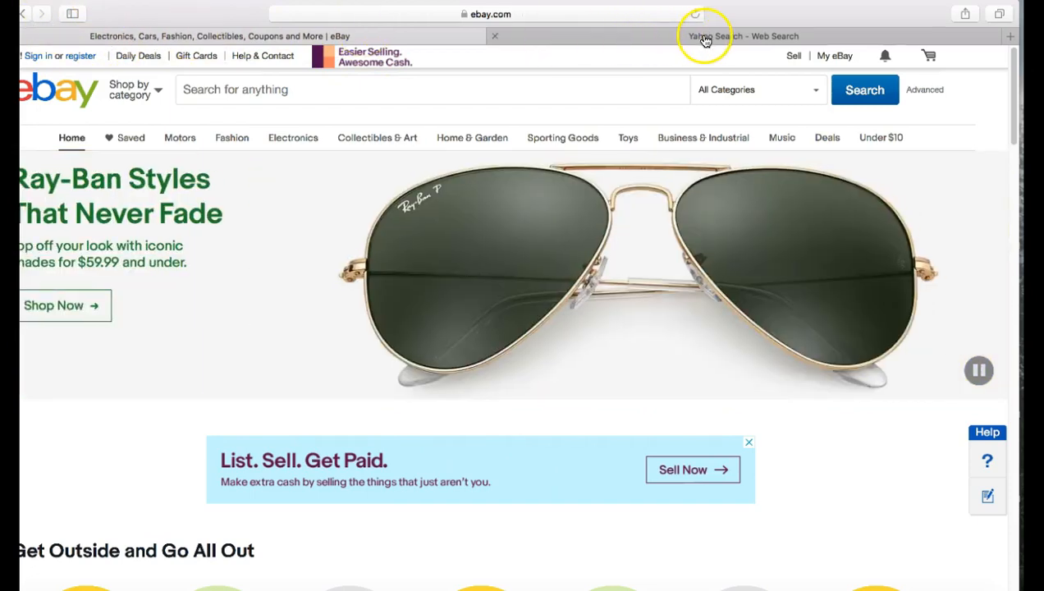
pyautogui.click(742, 36)
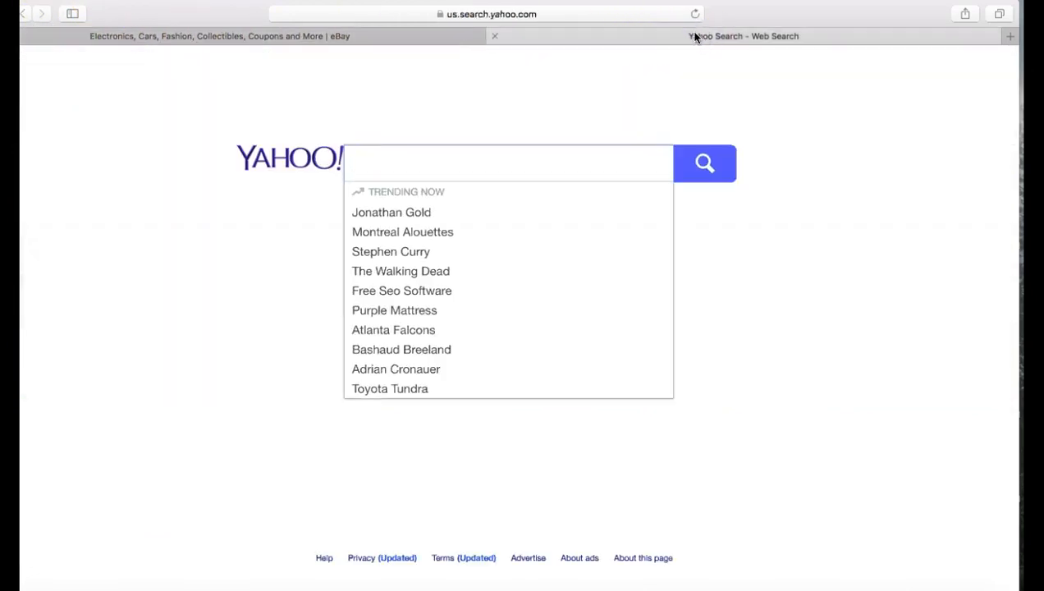
pyautogui.click(247, 36)
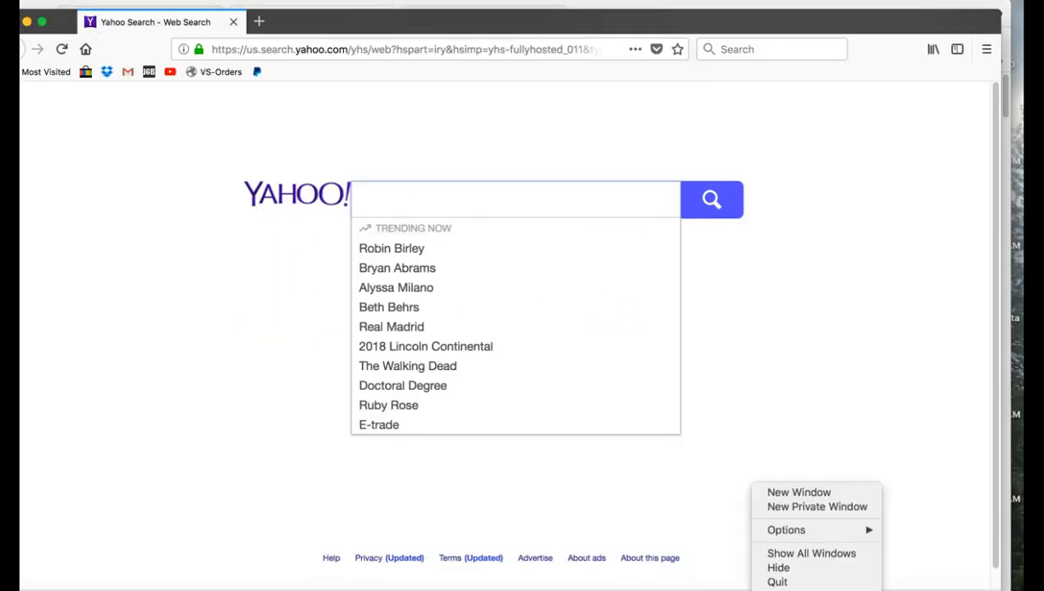
# Bring the Firefox Yahoo Search window to the front.
pyautogui.click(772, 583)
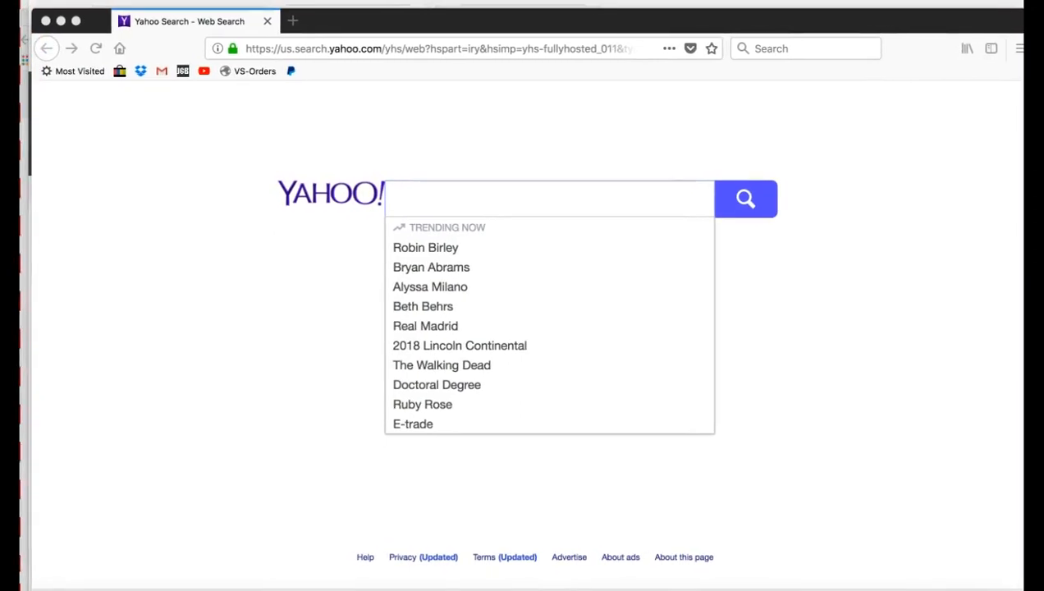
pyautogui.moveTo(184, 95)
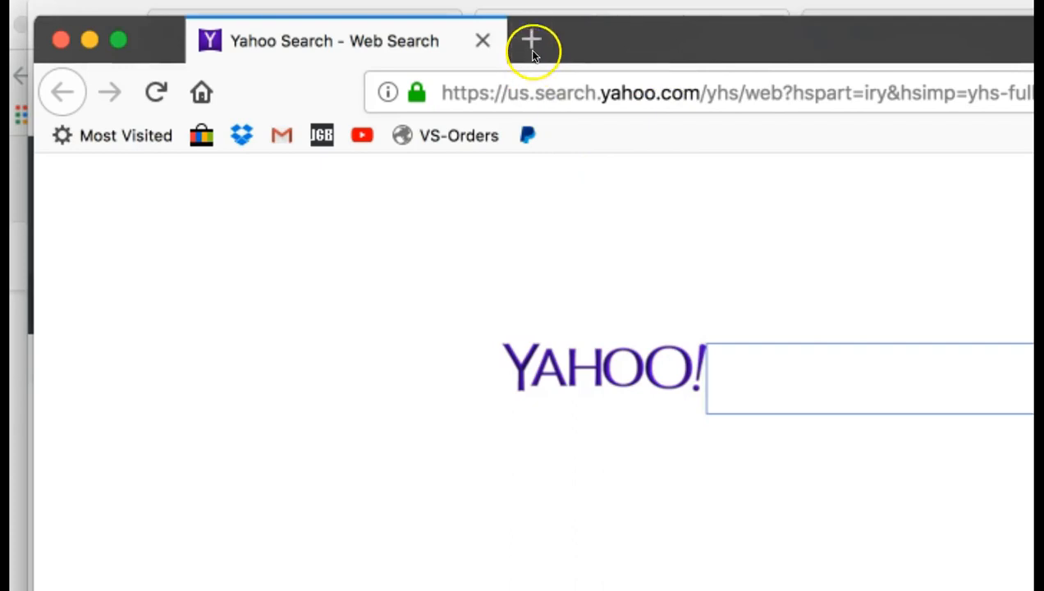
pyautogui.moveTo(531, 39)
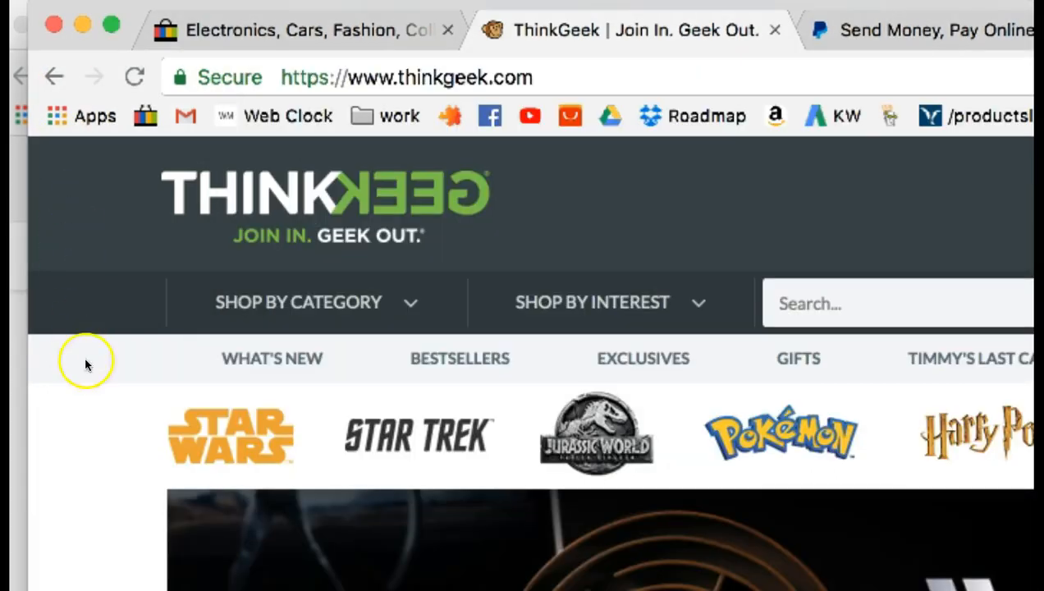
pyautogui.moveTo(164, 225)
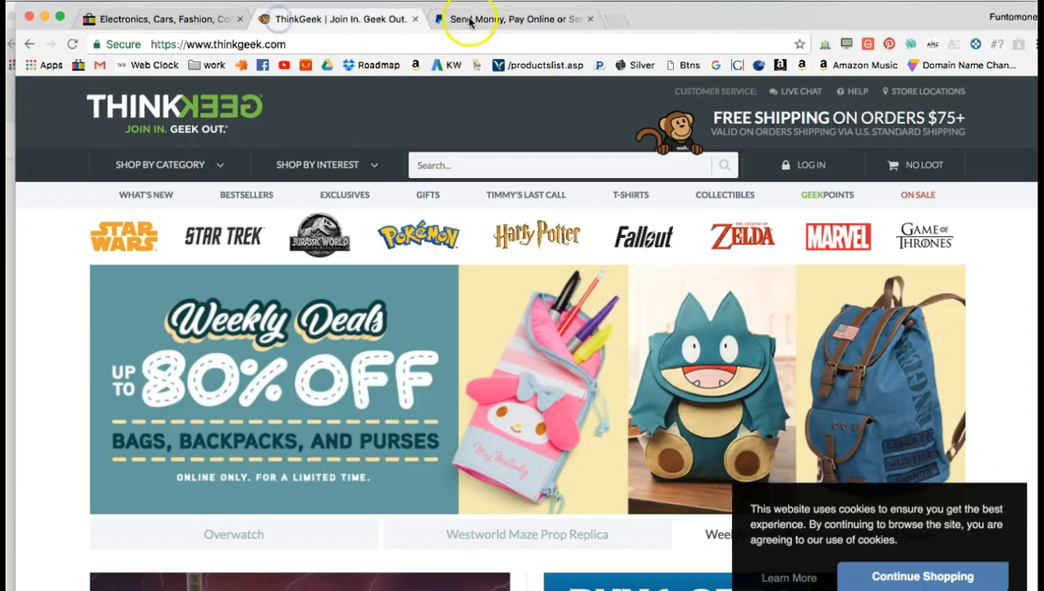
# View the eBay, ThinkGeek and PayPal tabs, then add a blank fourth tab.
pyautogui.click(160, 19)
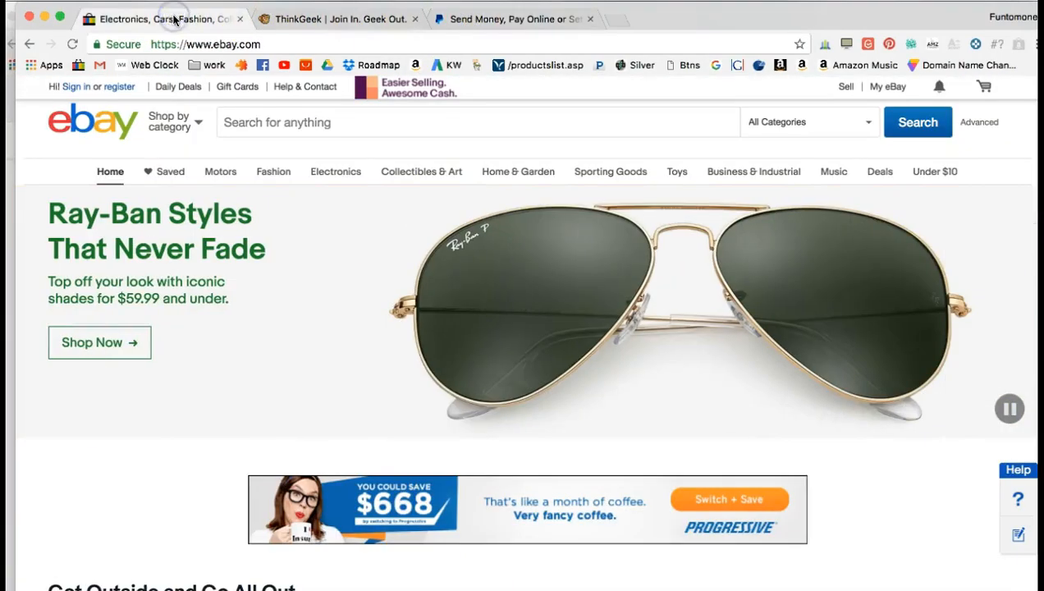
pyautogui.moveTo(312, 23)
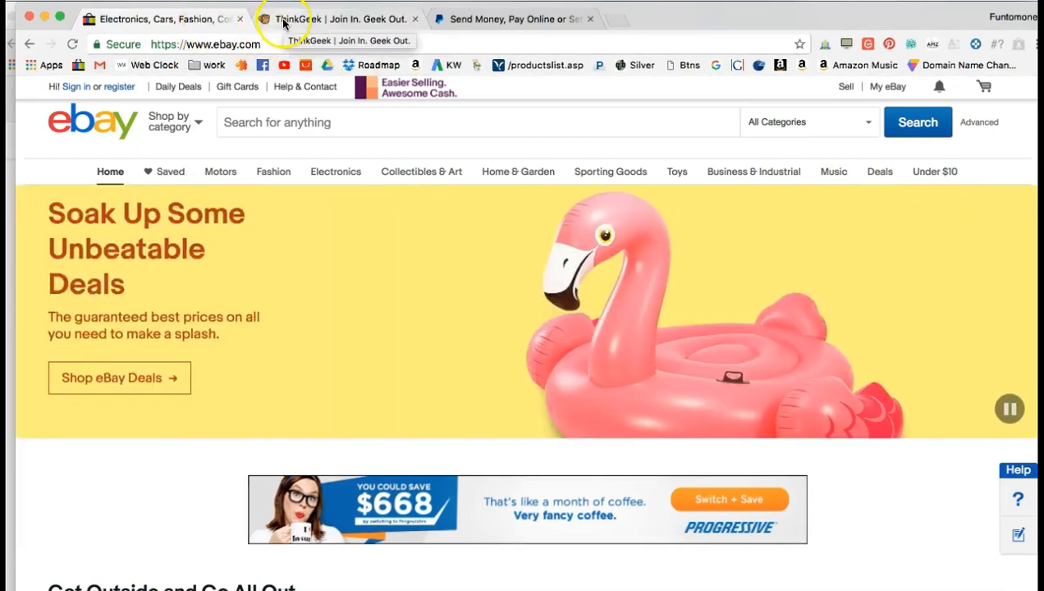
pyautogui.click(336, 18)
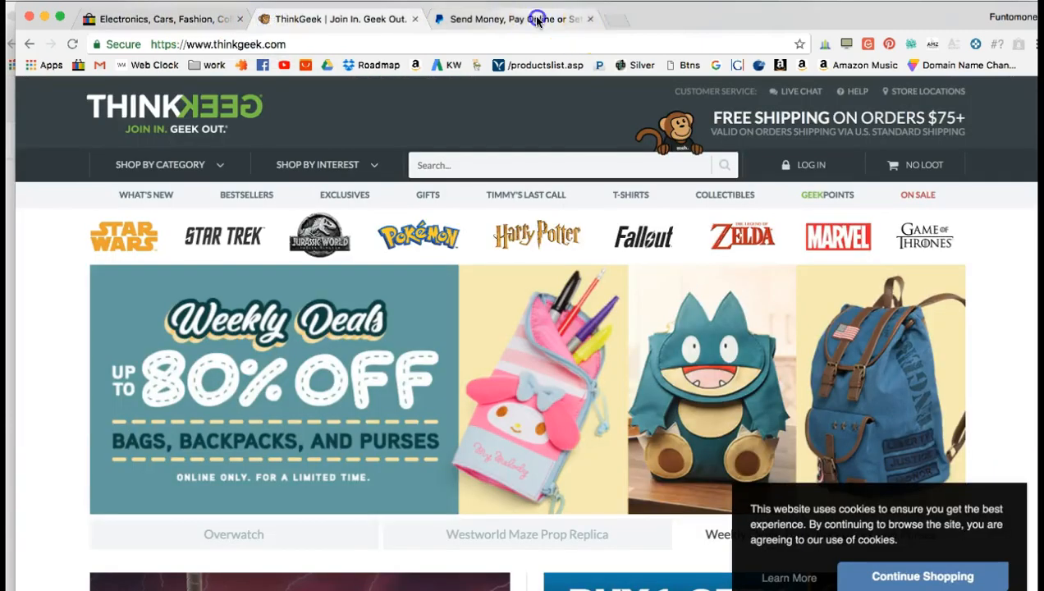
pyautogui.click(509, 18)
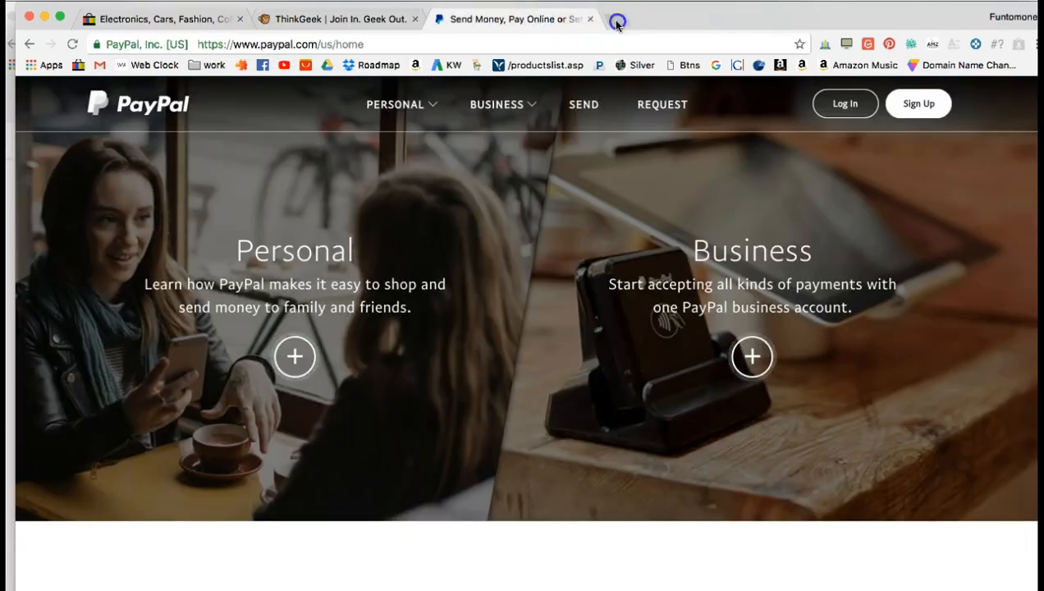
pyautogui.click(617, 23)
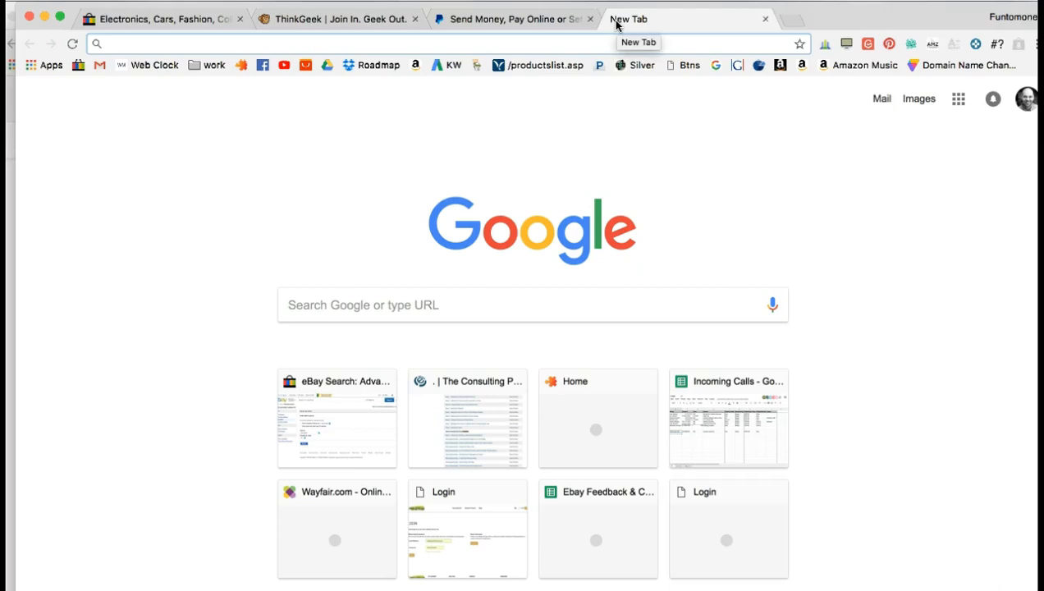
# Revisit PayPal and eBay, then return to ThinkGeek and select its web address.
pyautogui.click(380, 43)
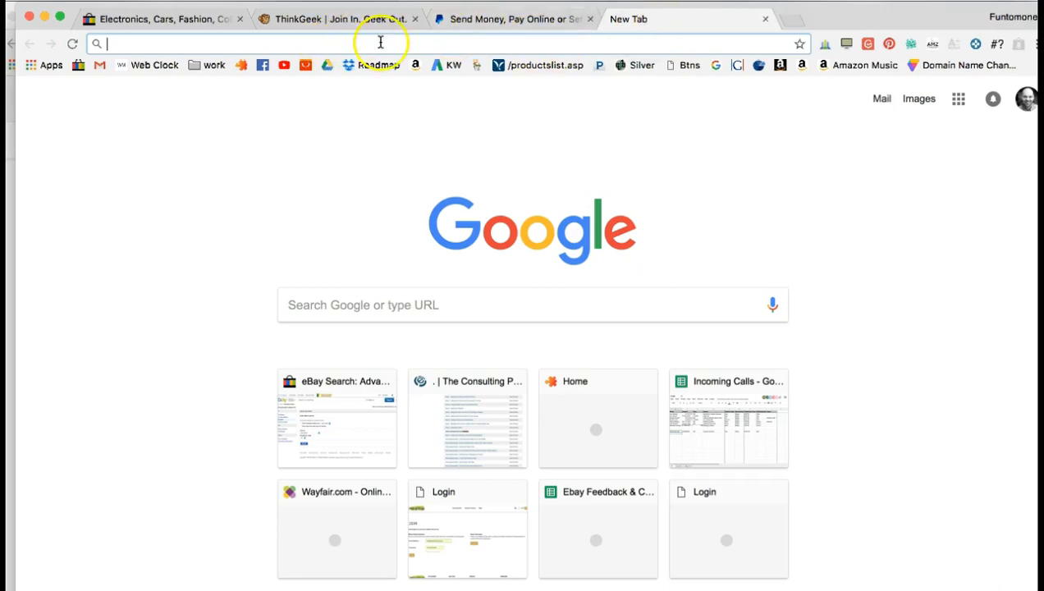
pyautogui.click(509, 18)
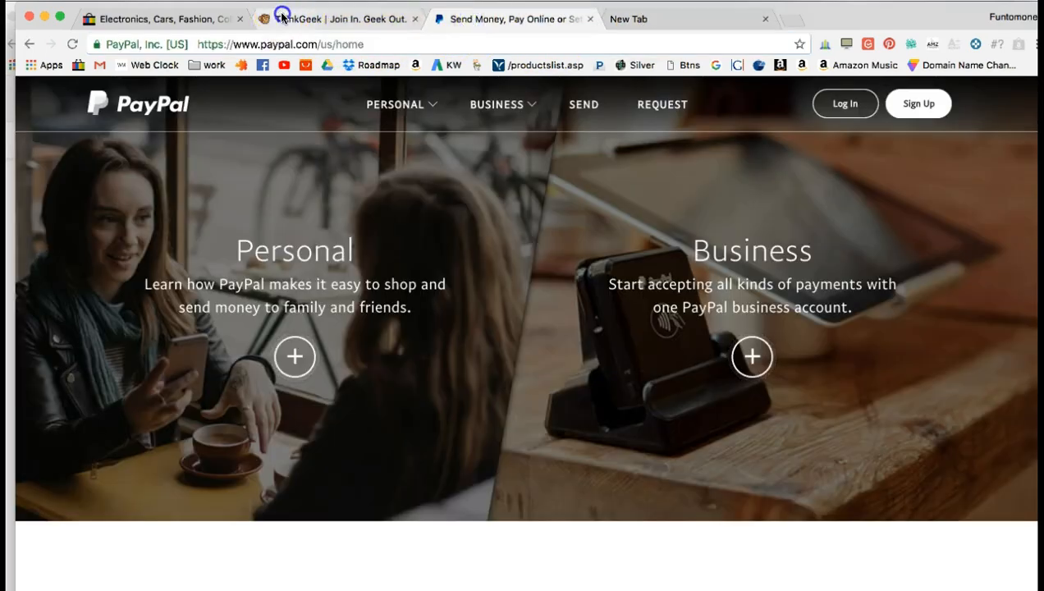
pyautogui.click(160, 18)
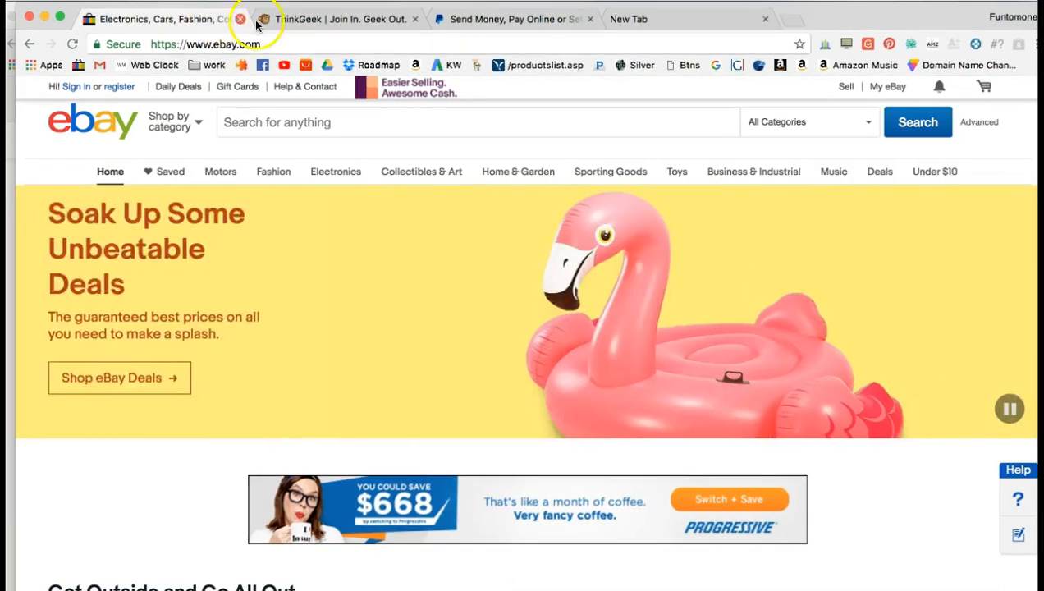
pyautogui.click(337, 18)
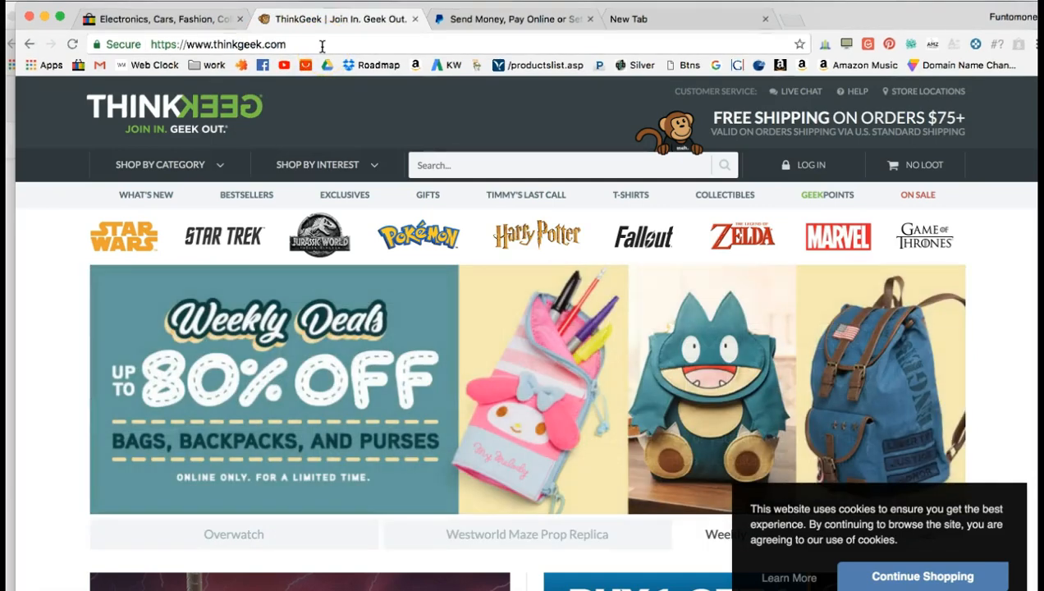
pyautogui.click(218, 45)
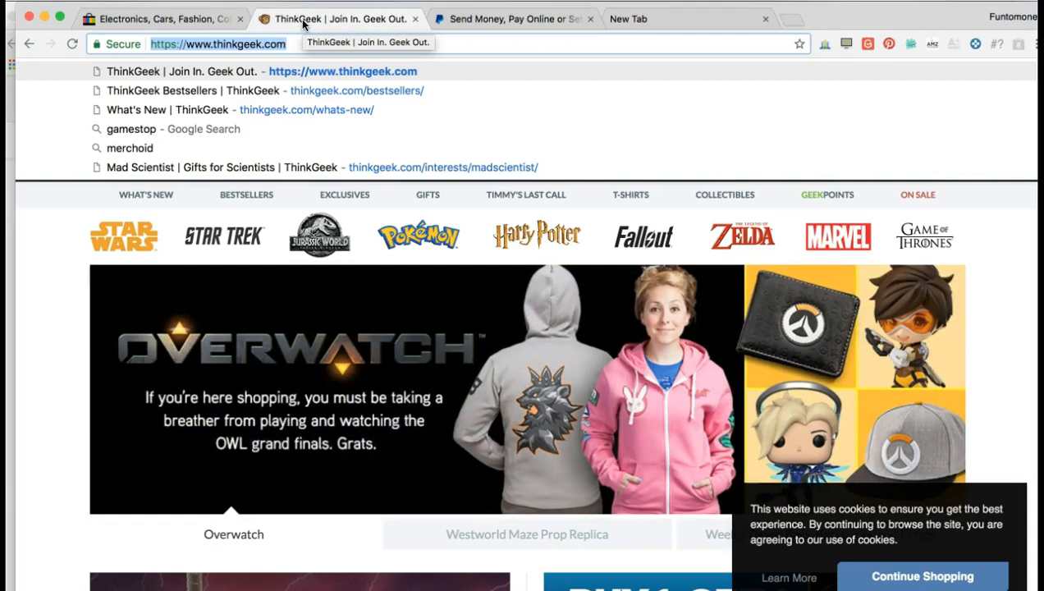
pyautogui.moveTo(341, 20)
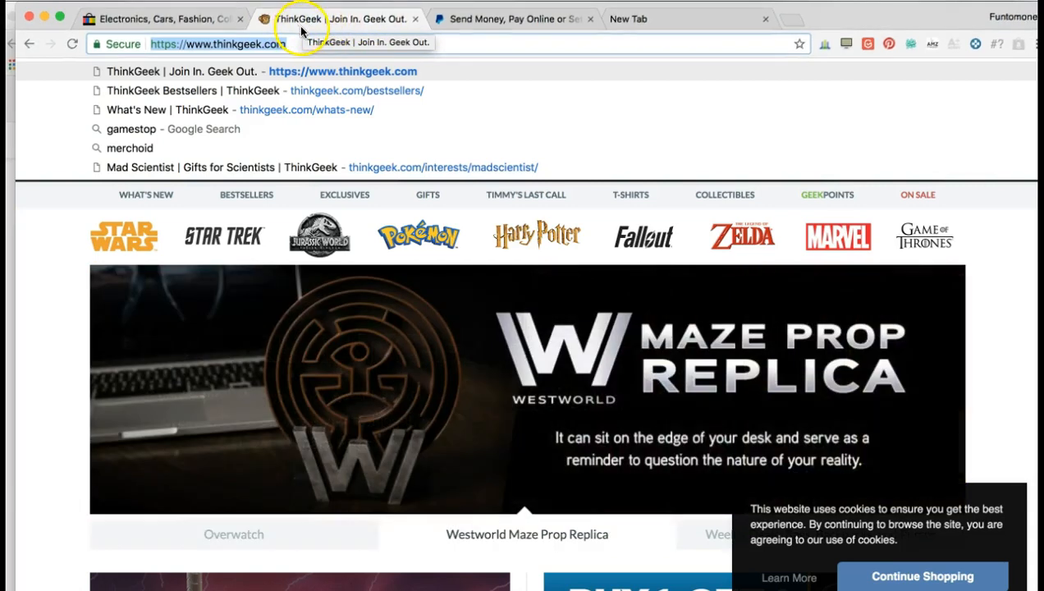
# Bring the blank fourth New Tab with the Google start page back to the front.
pyautogui.click(628, 18)
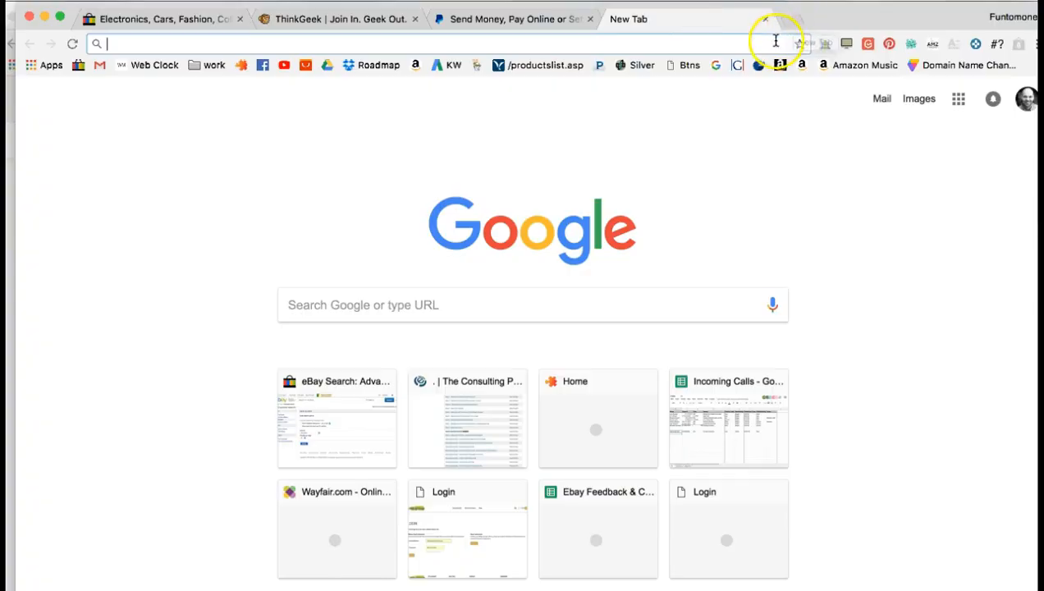
pyautogui.moveTo(168, 244)
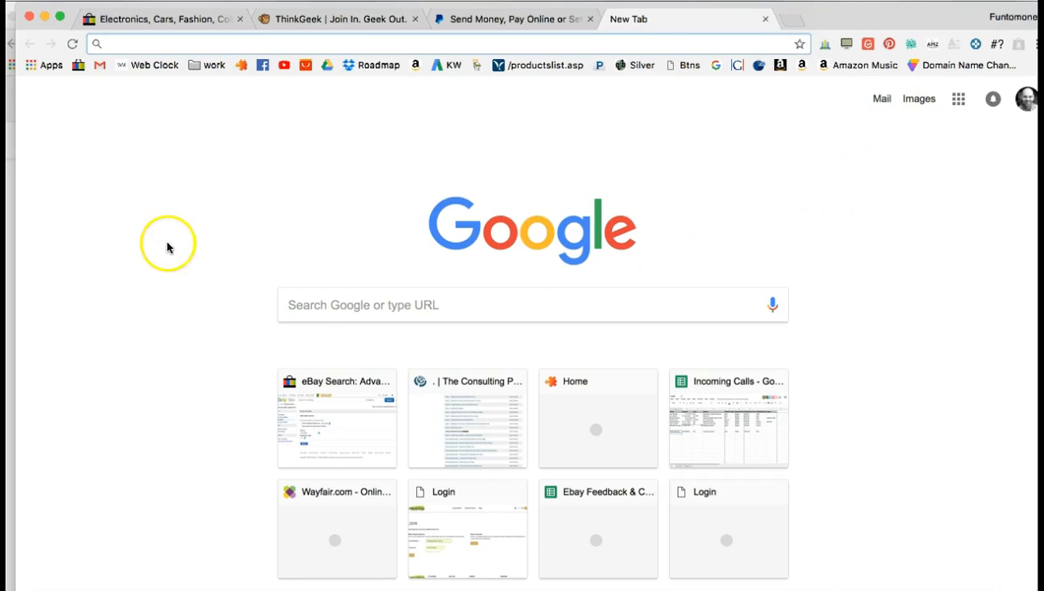
pyautogui.moveTo(91, 523)
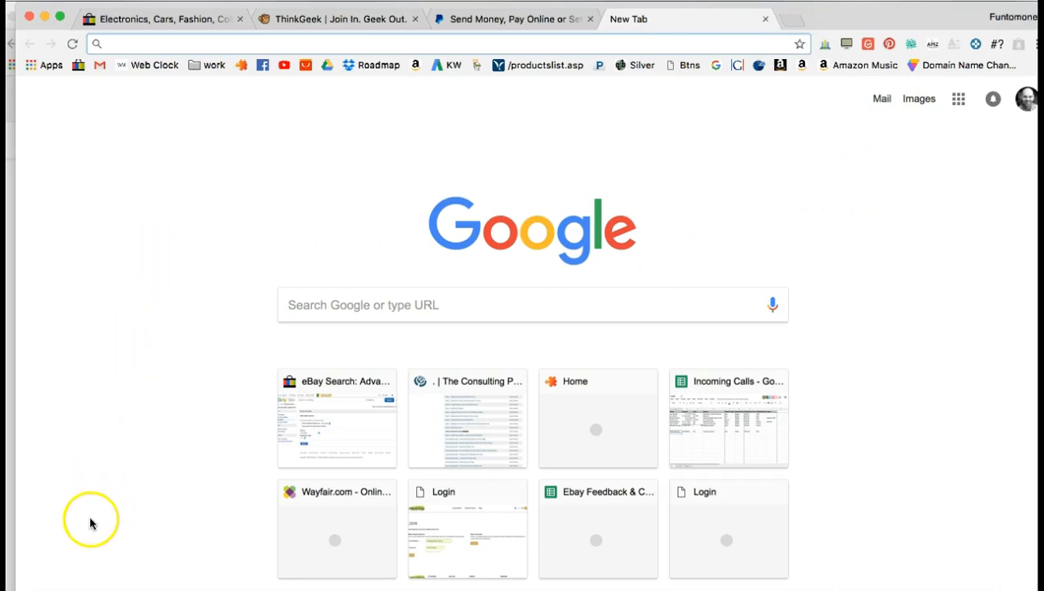